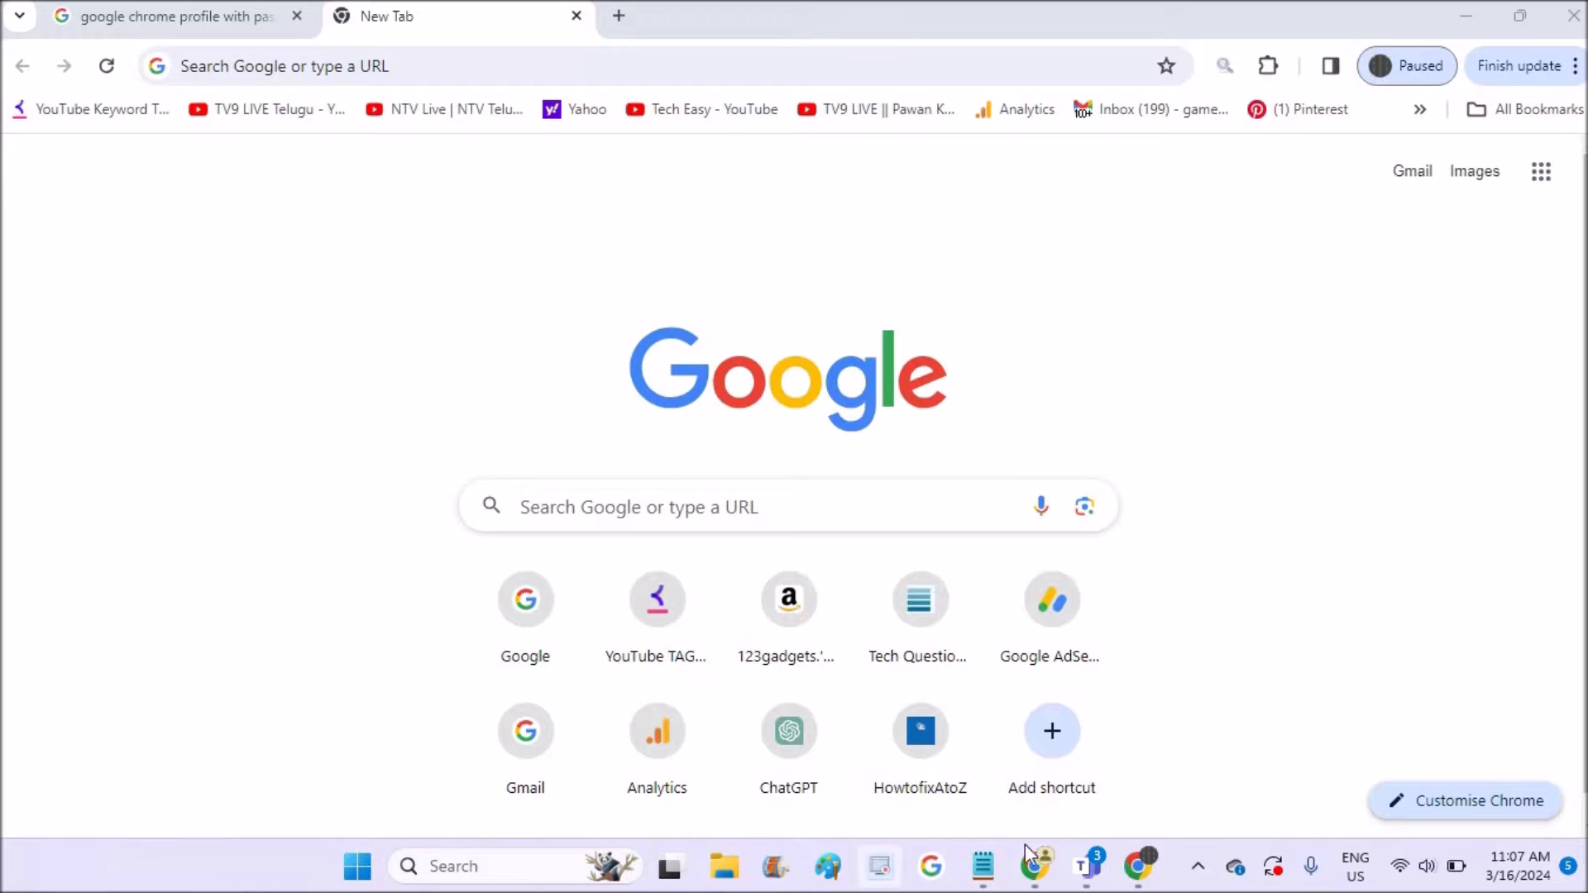
mouse_move(981, 864)
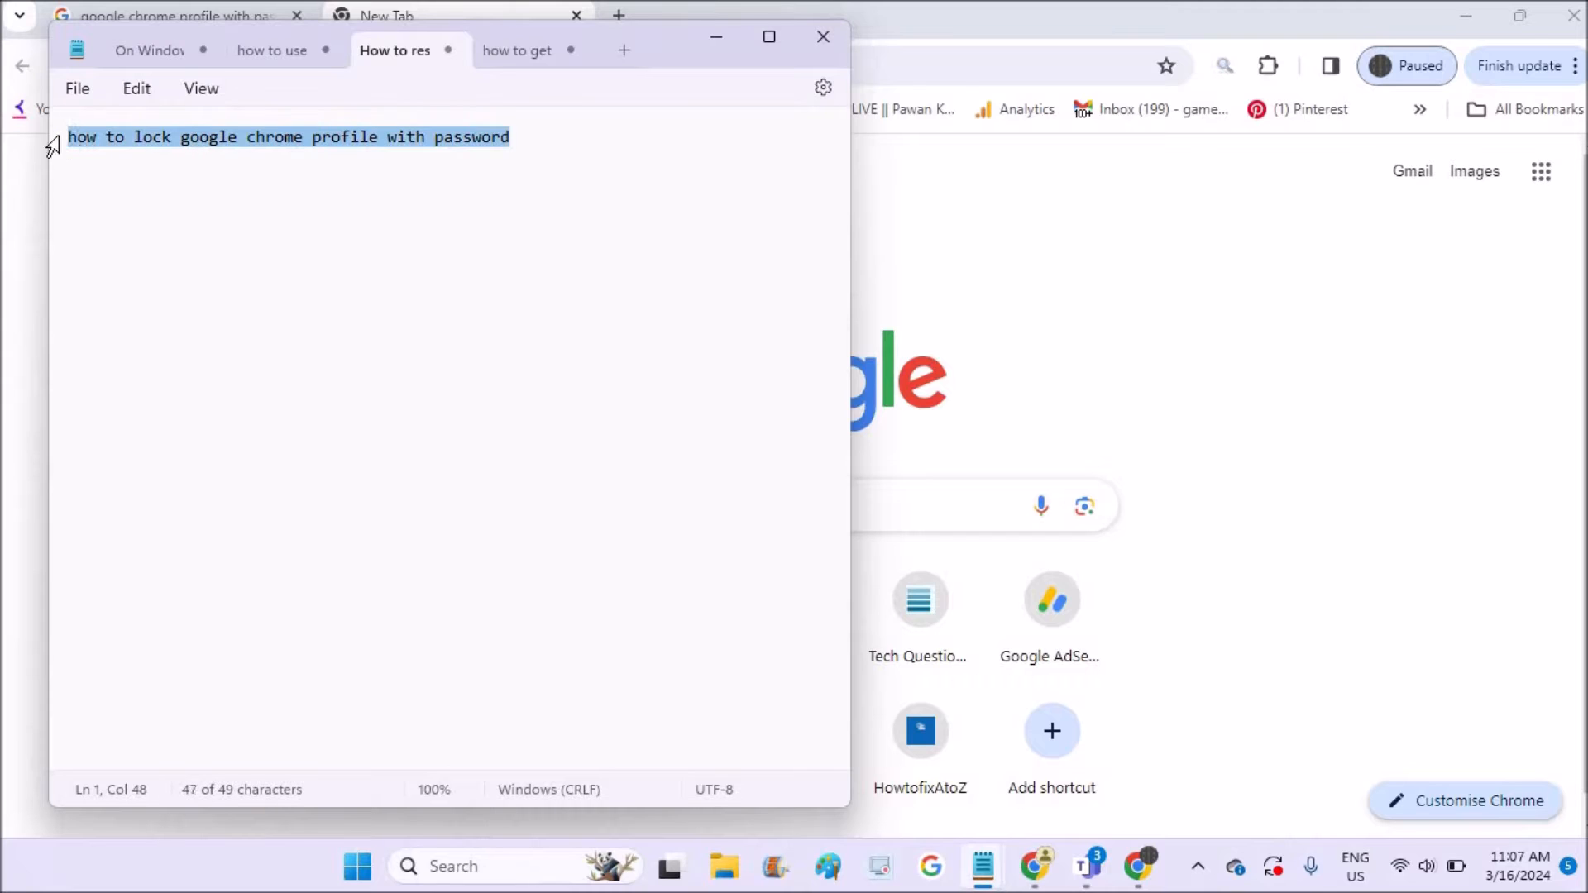
- Run the Google search and open the 'Set password for your browser (chrome lock)' Web Store result
key("Enter")
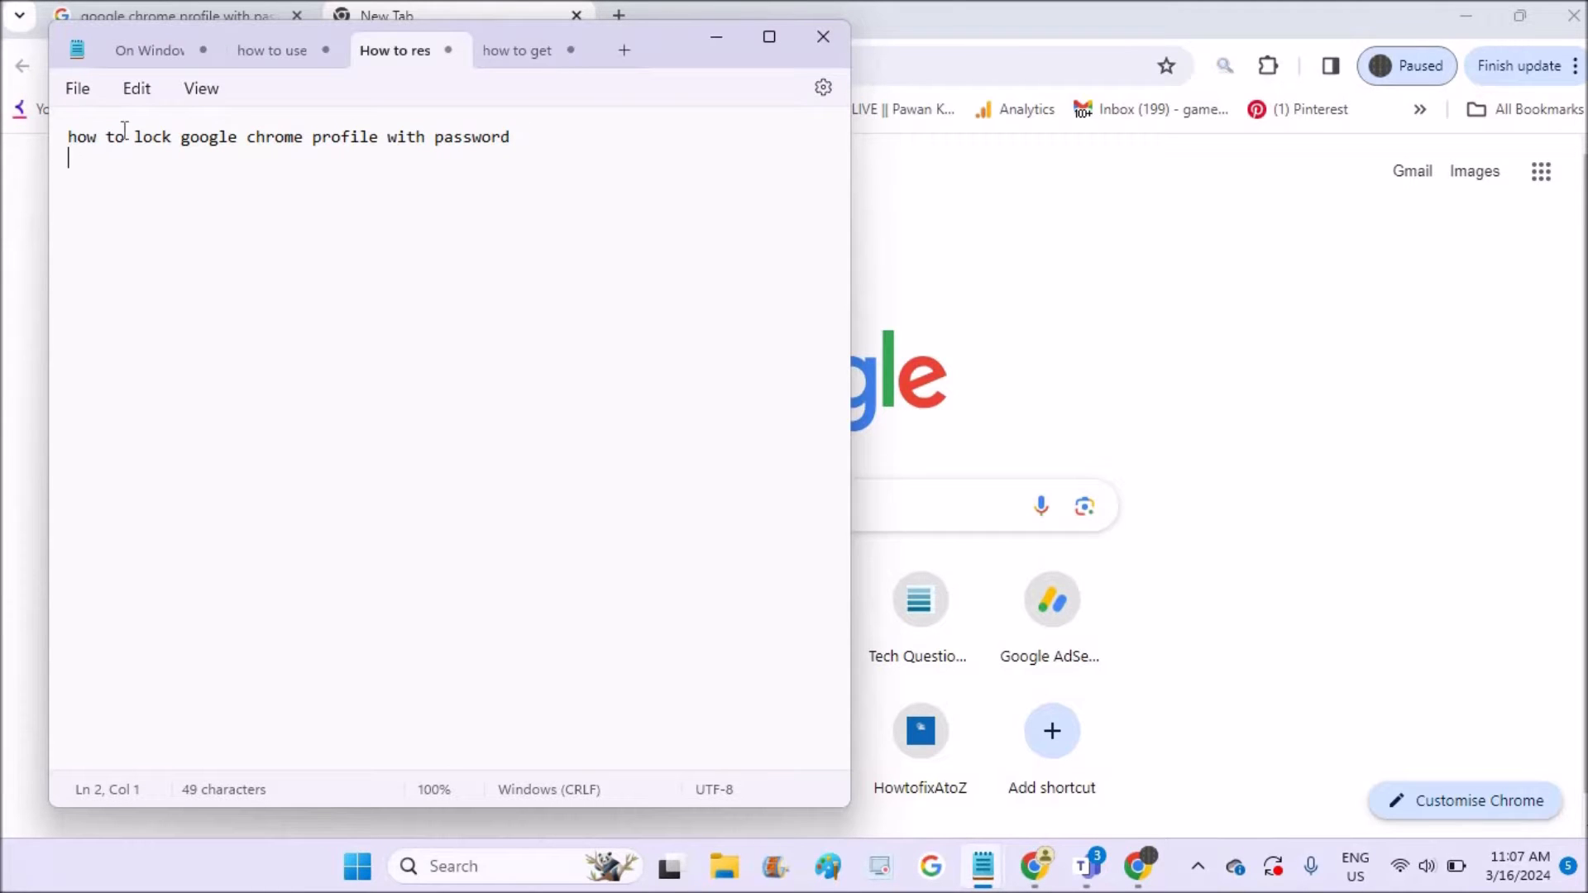
left_click(531, 137)
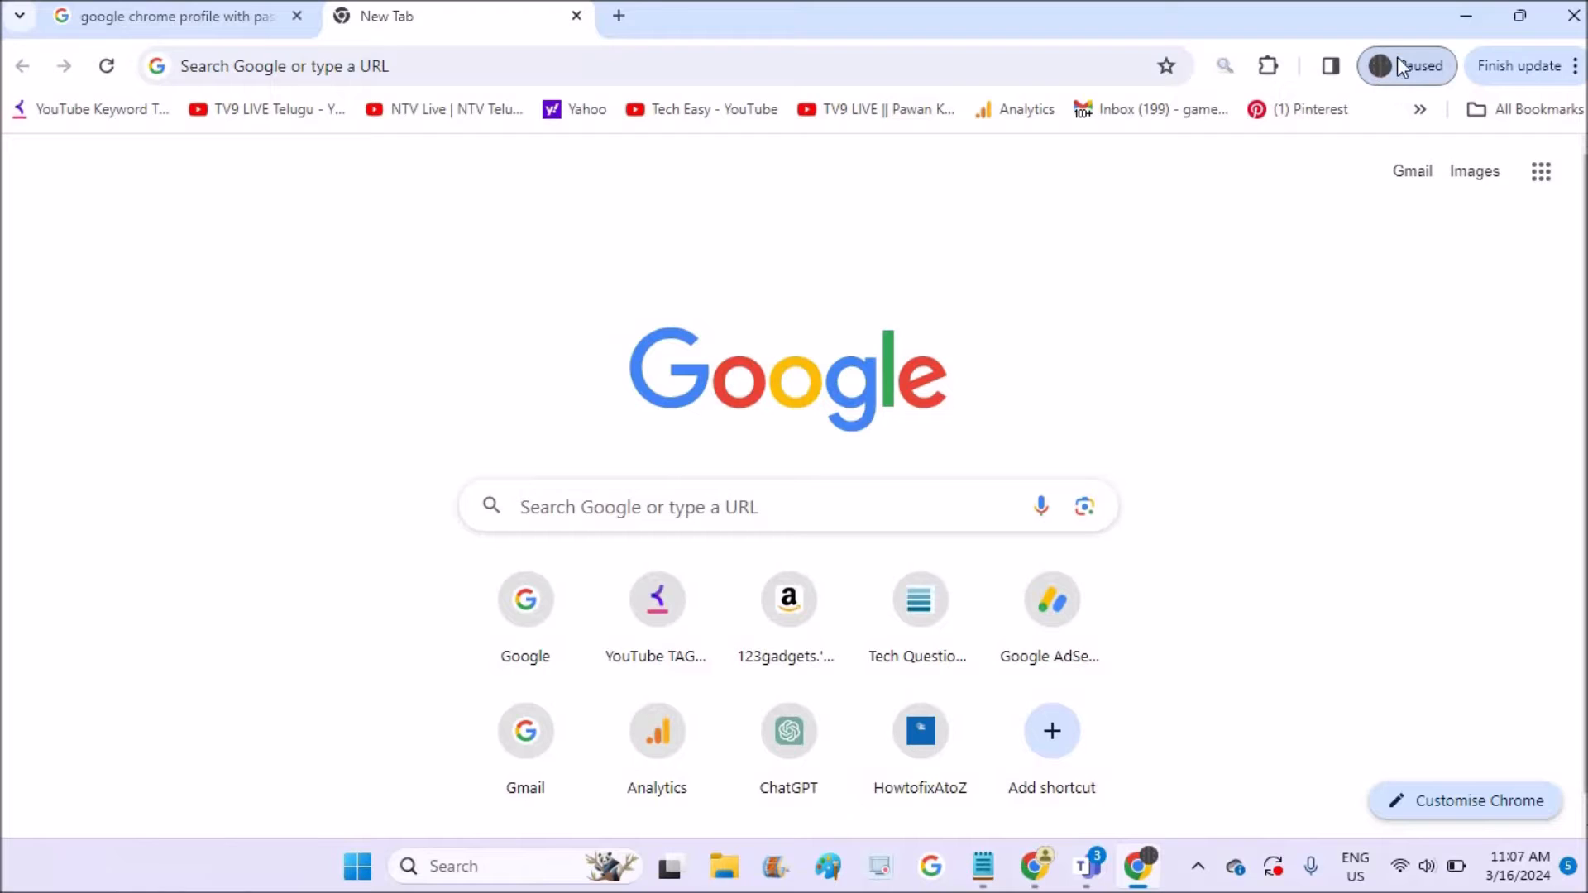
mouse_move(1405, 66)
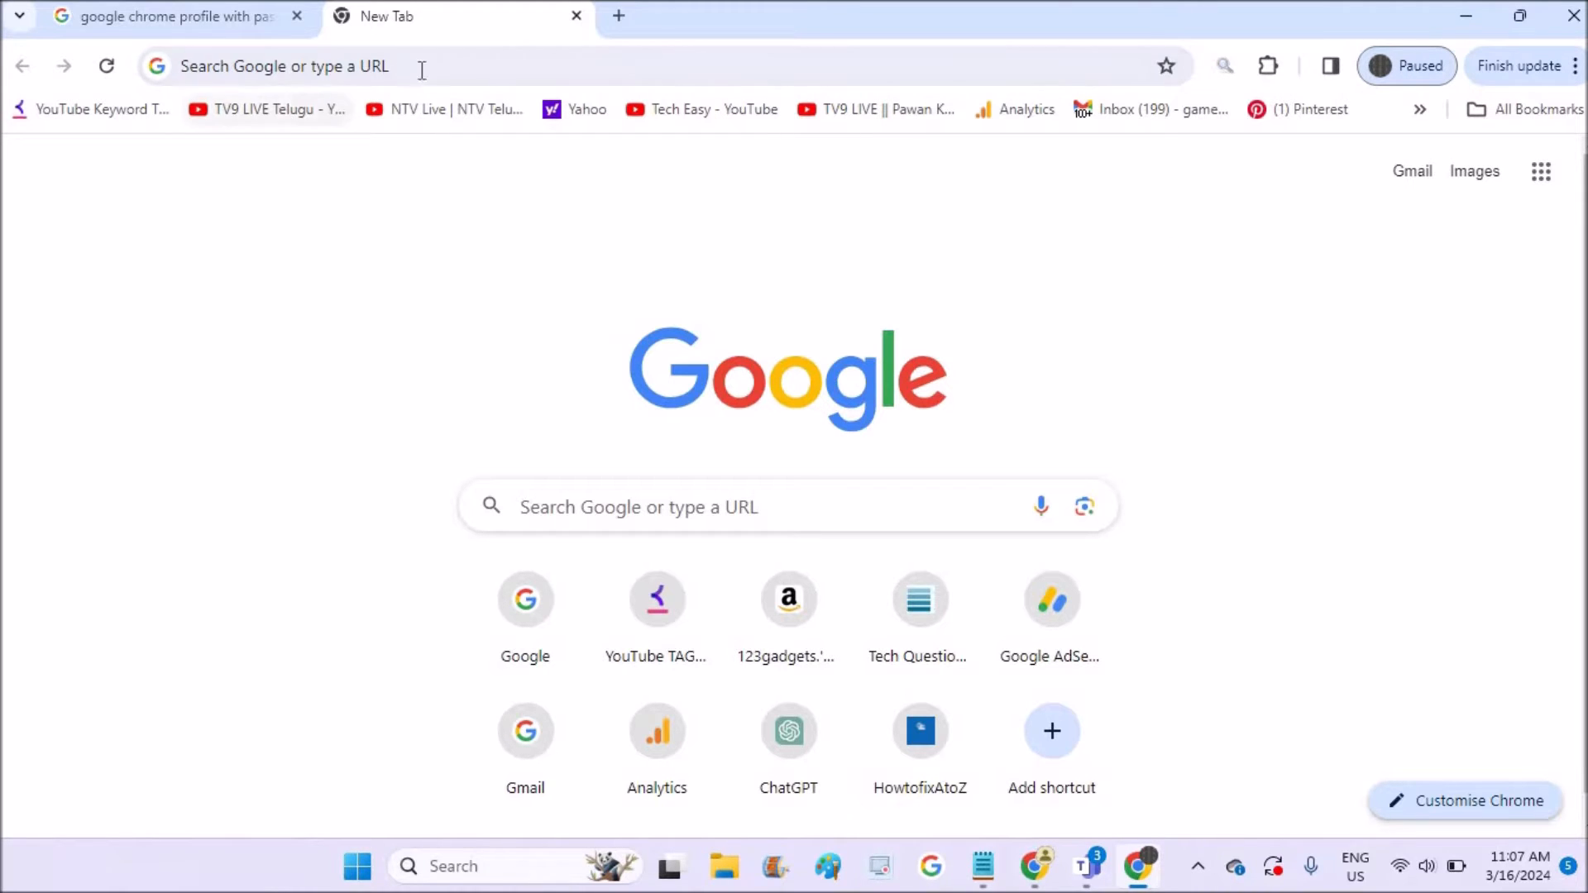
mouse_move(519, 321)
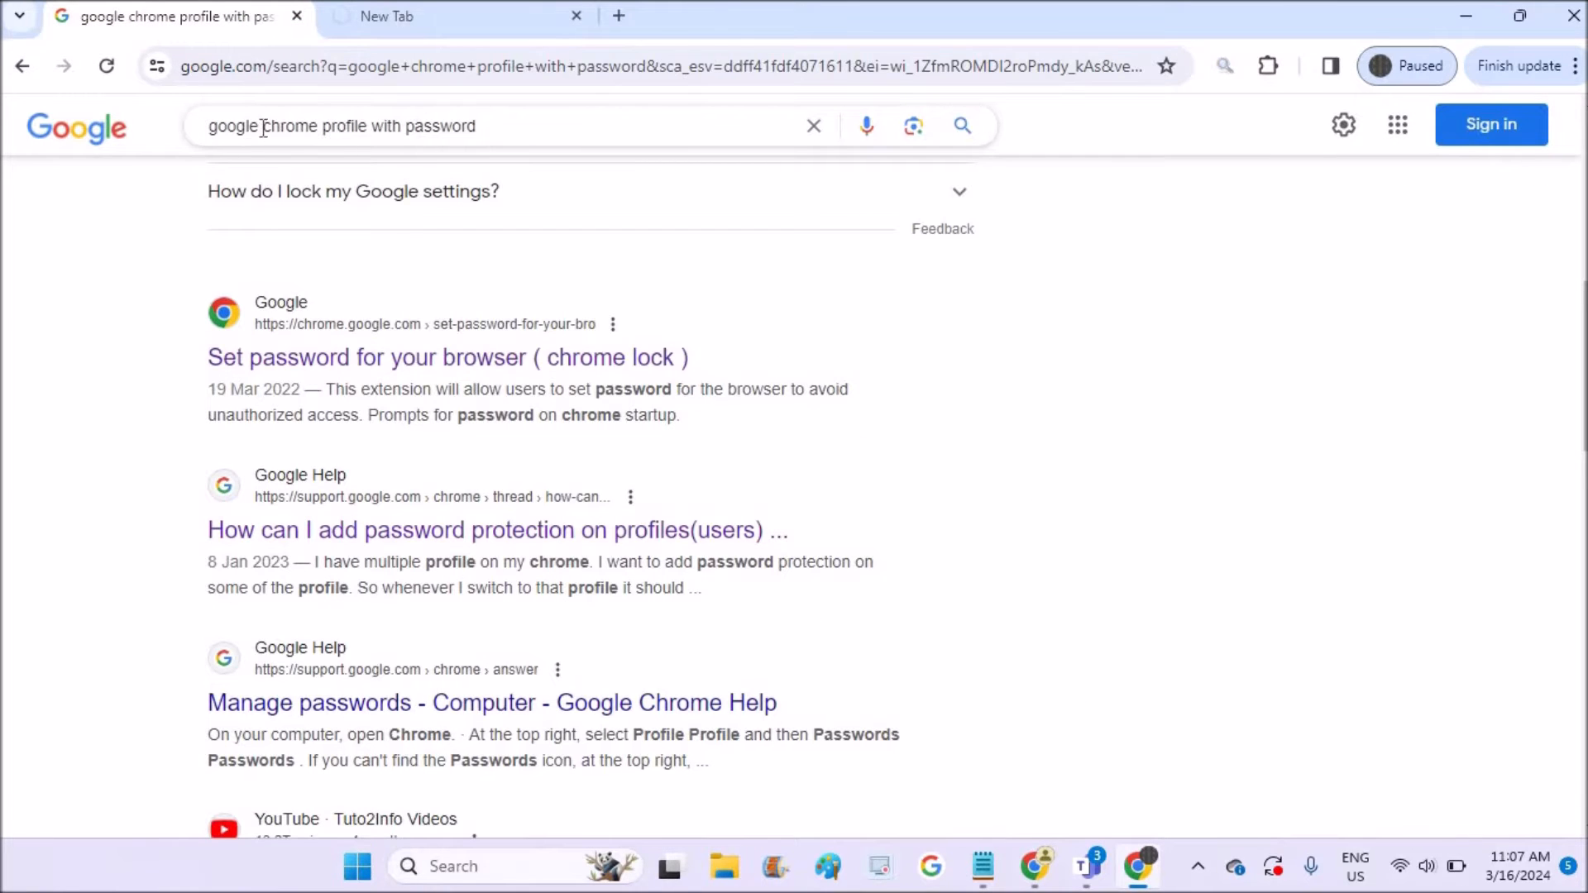
mouse_move(398, 357)
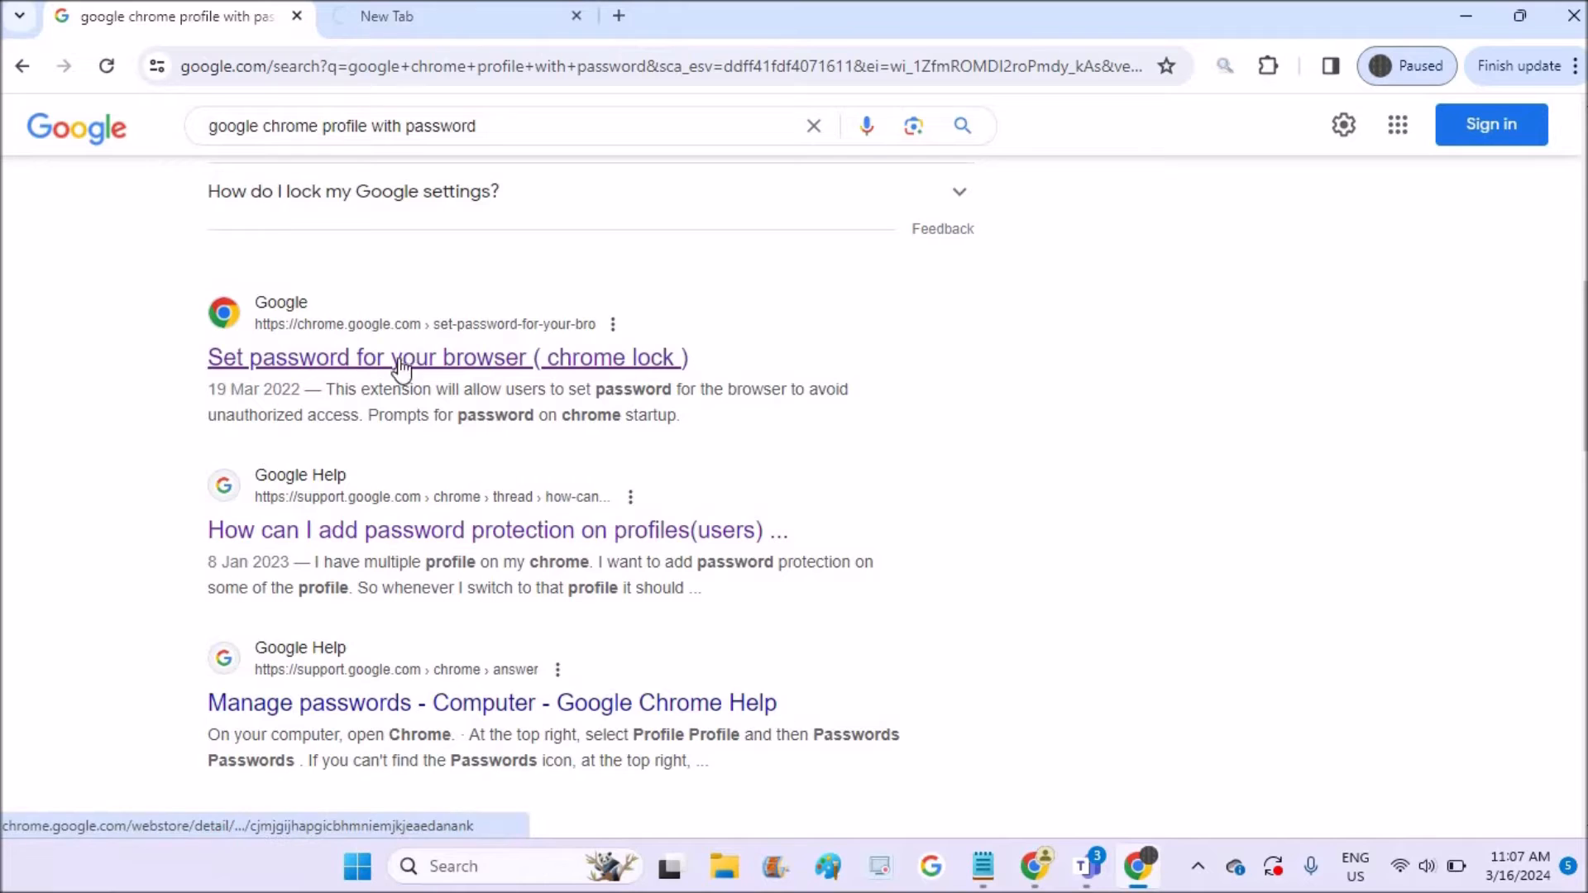
left_click(445, 357)
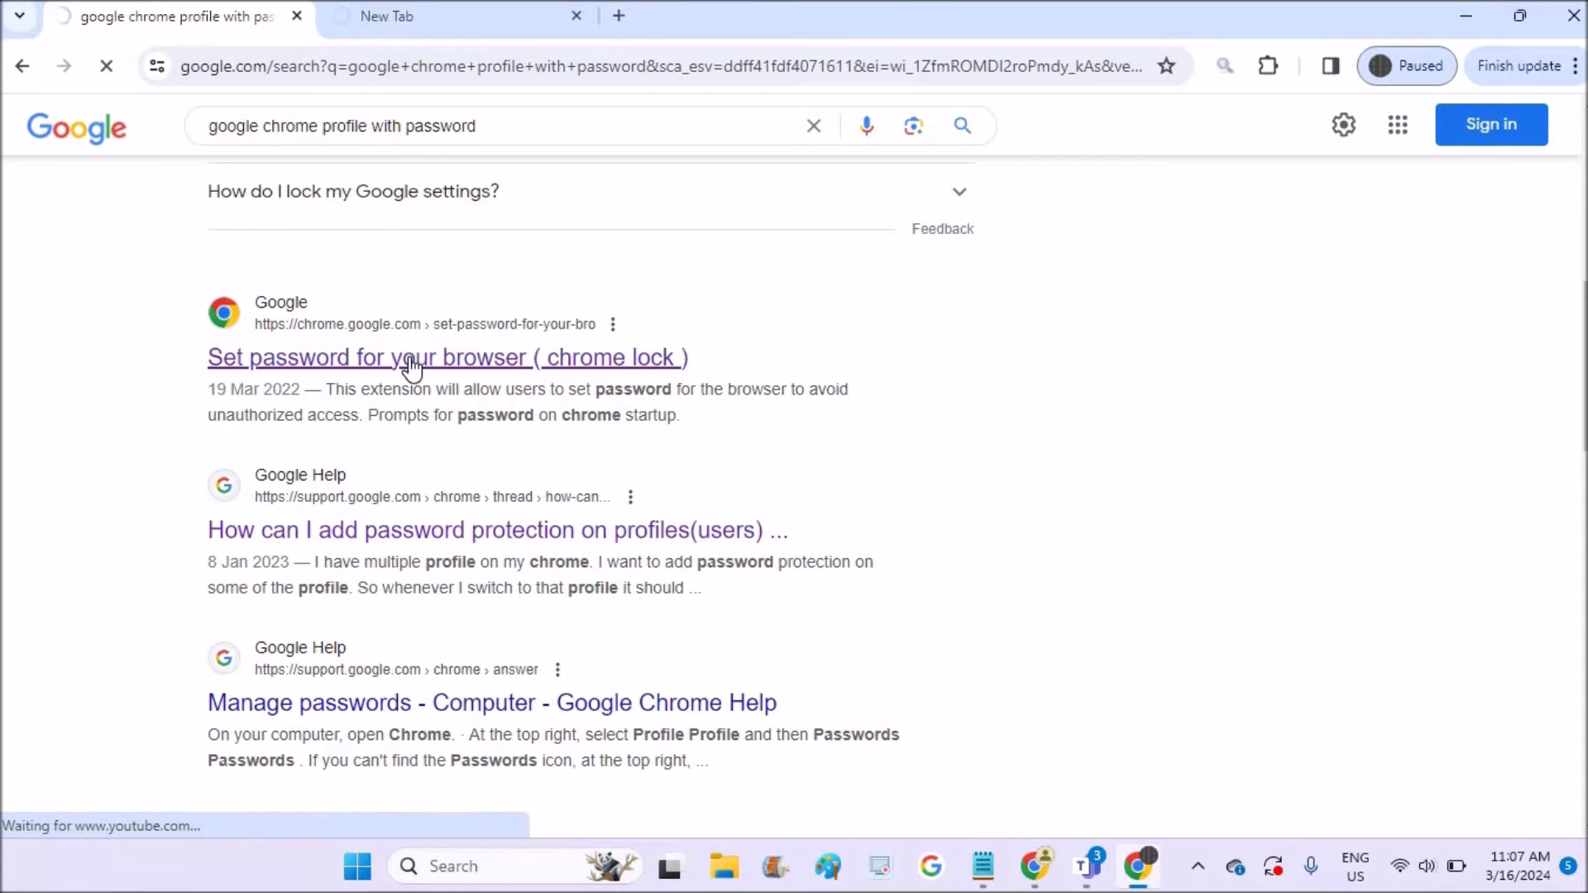
left_click(444, 358)
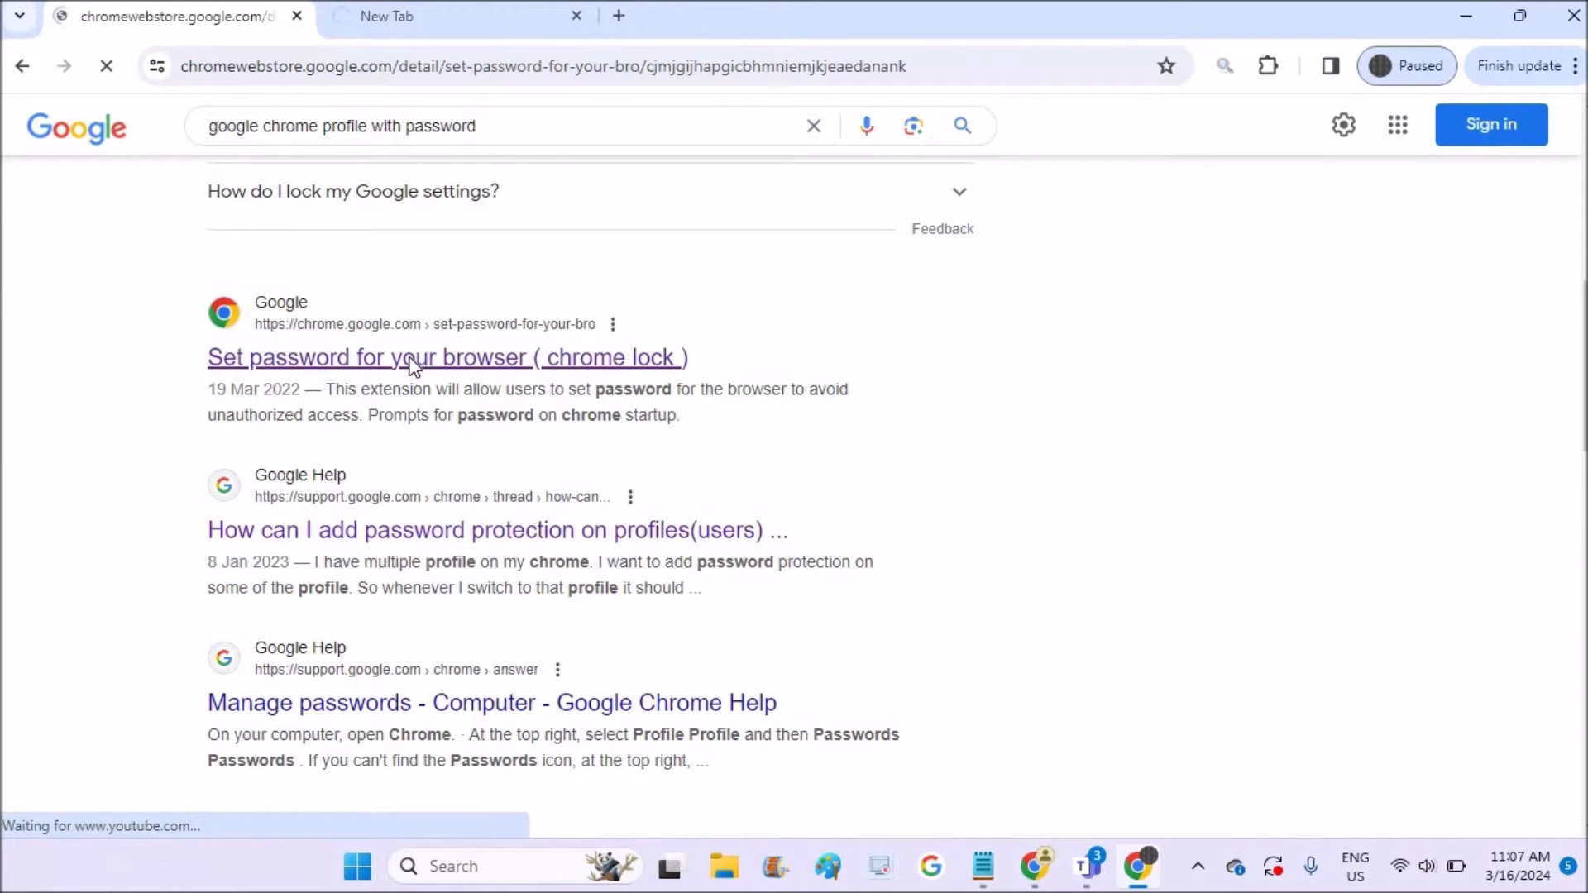
left_click(446, 357)
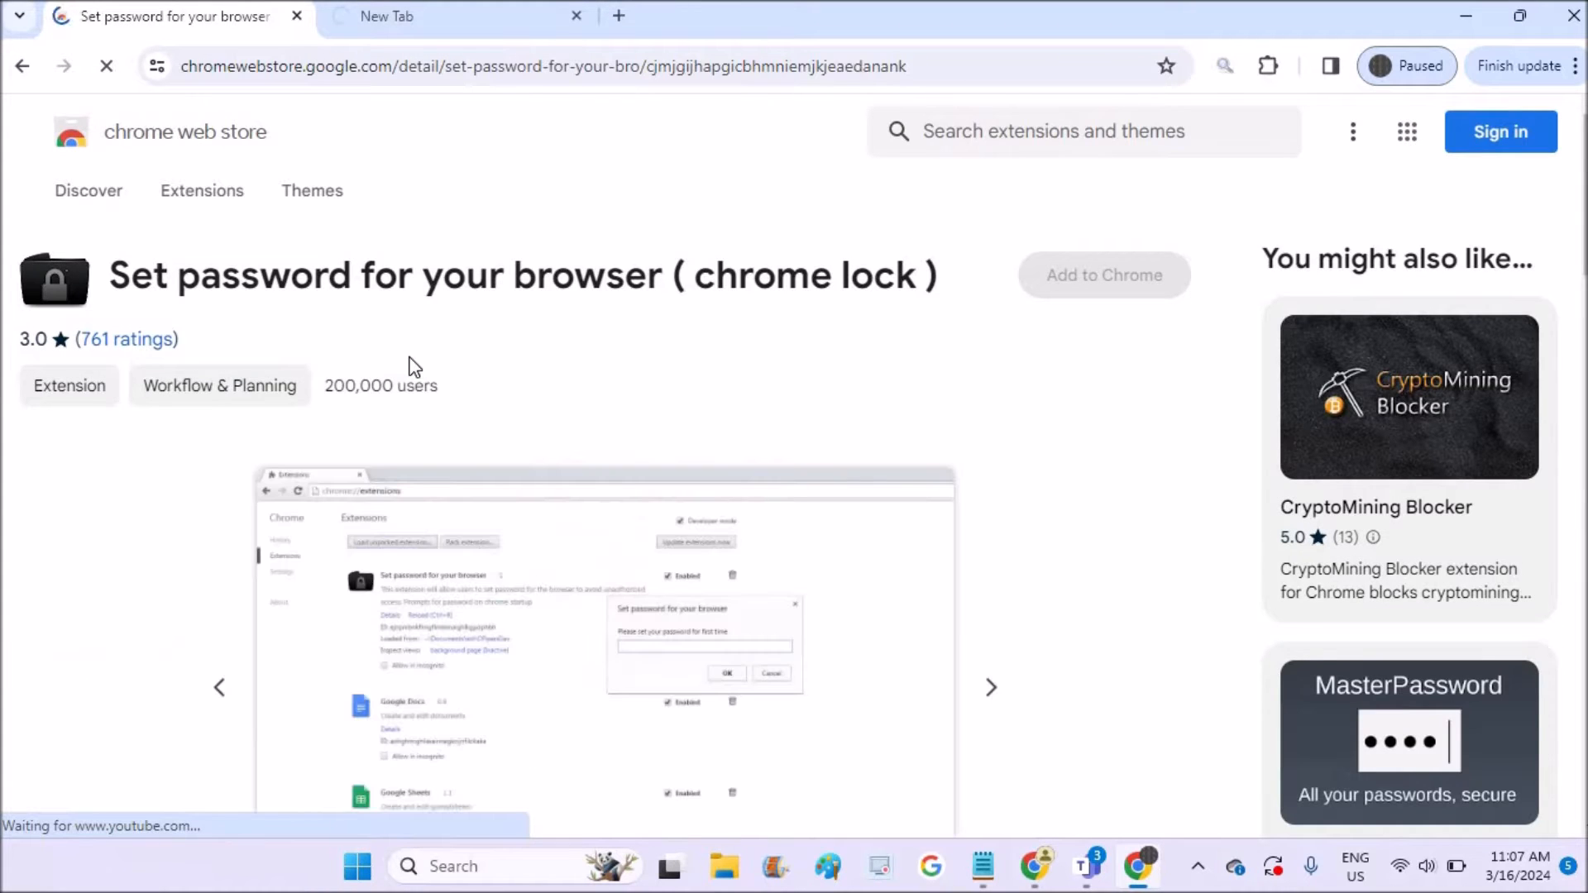
mouse_move(869, 407)
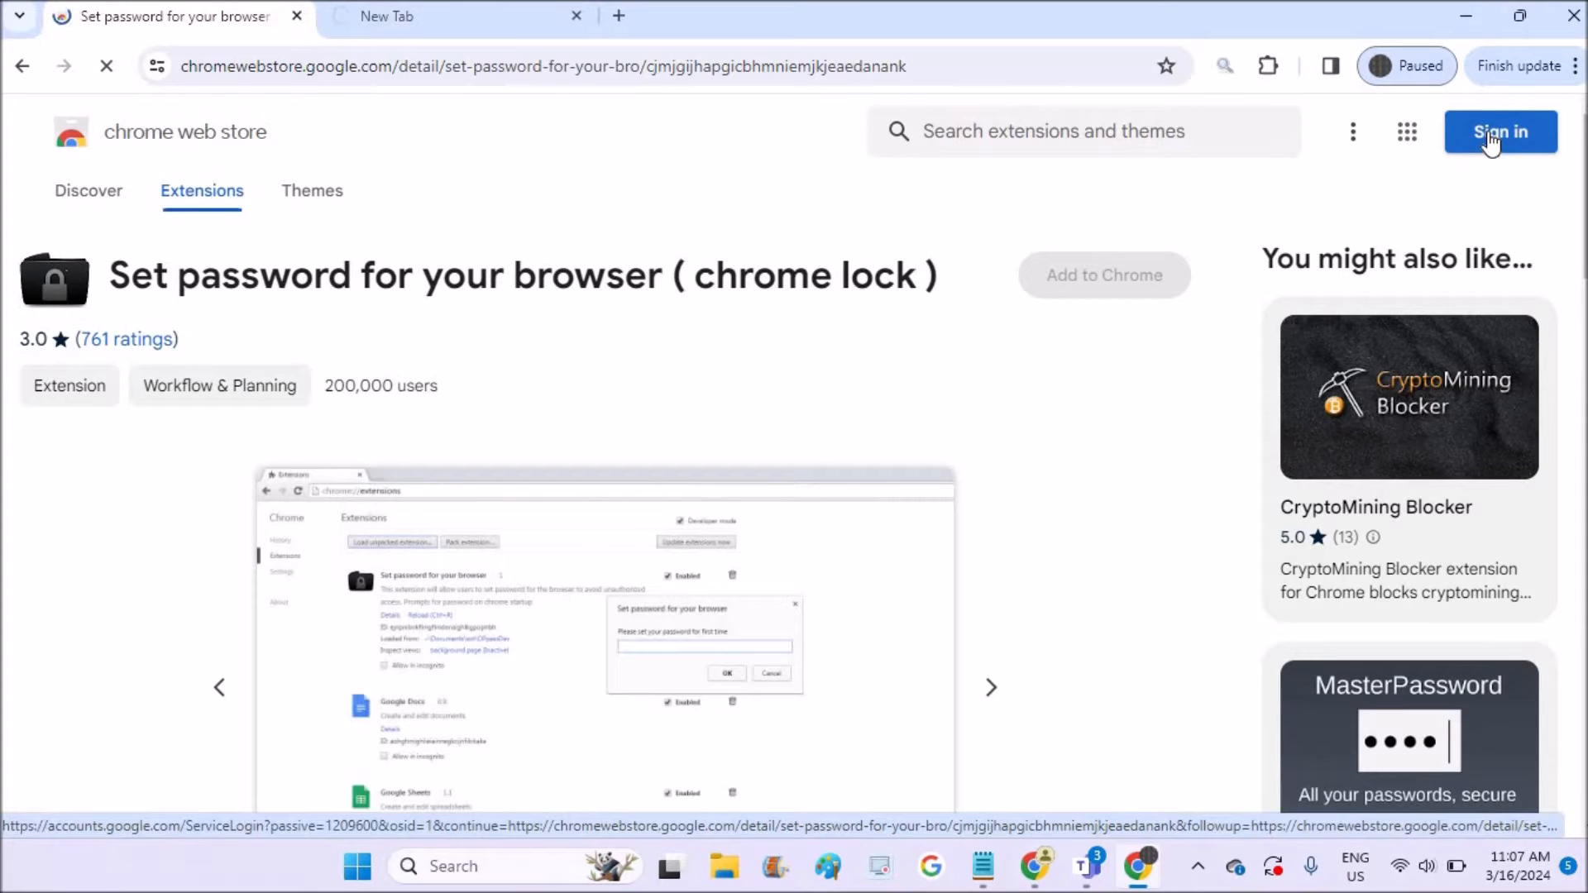
- Add the chrome lock extension to Chrome, confirming 'Add extension', and view installed extensions
left_click(1499, 130)
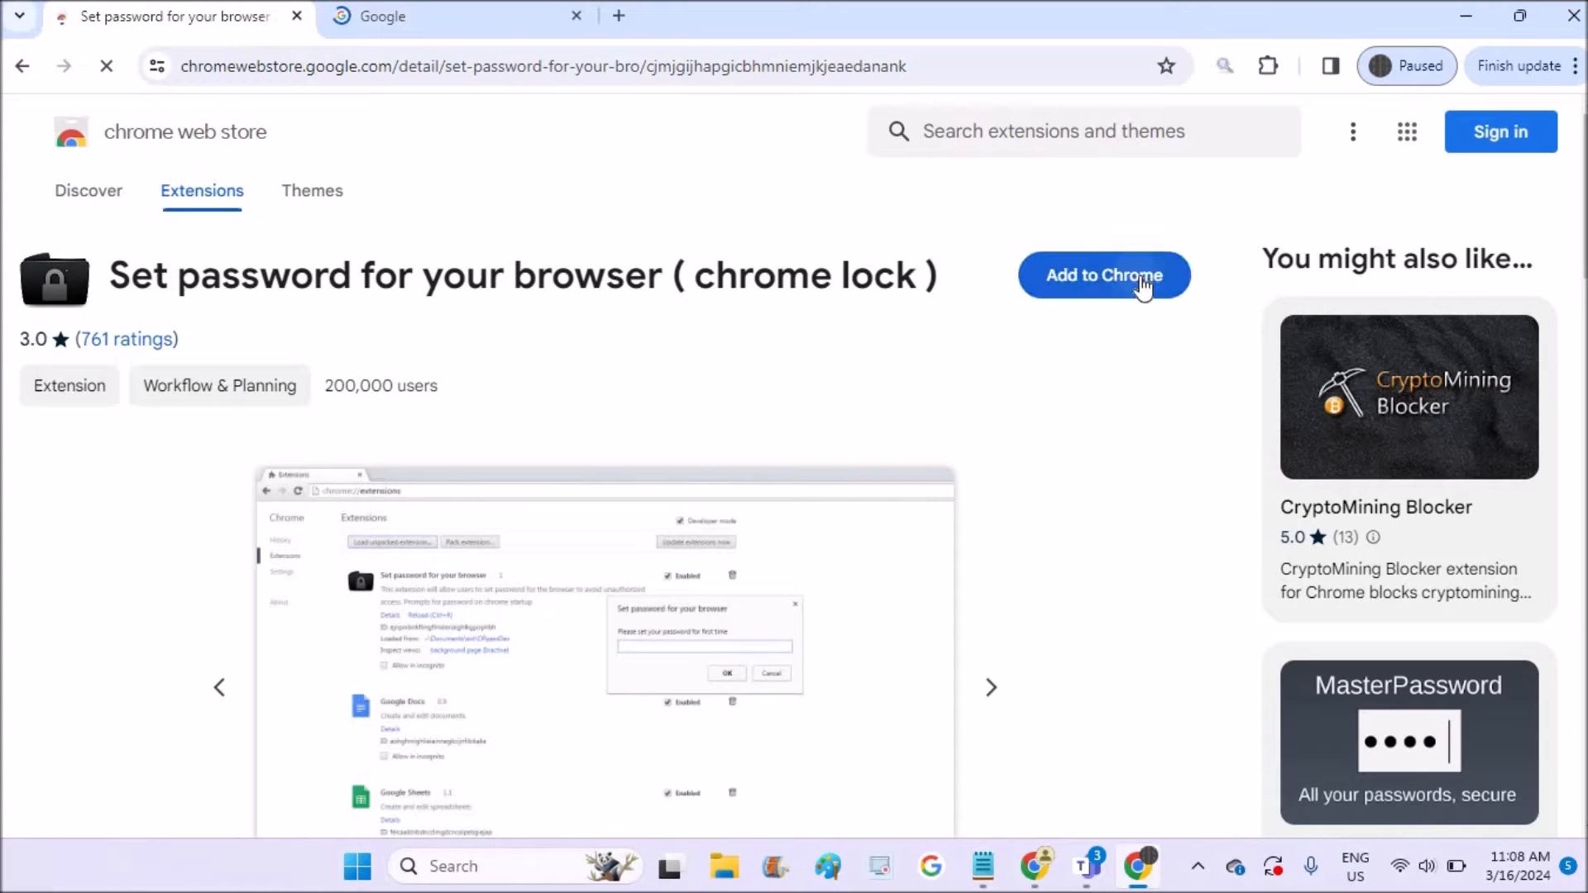
left_click(1103, 275)
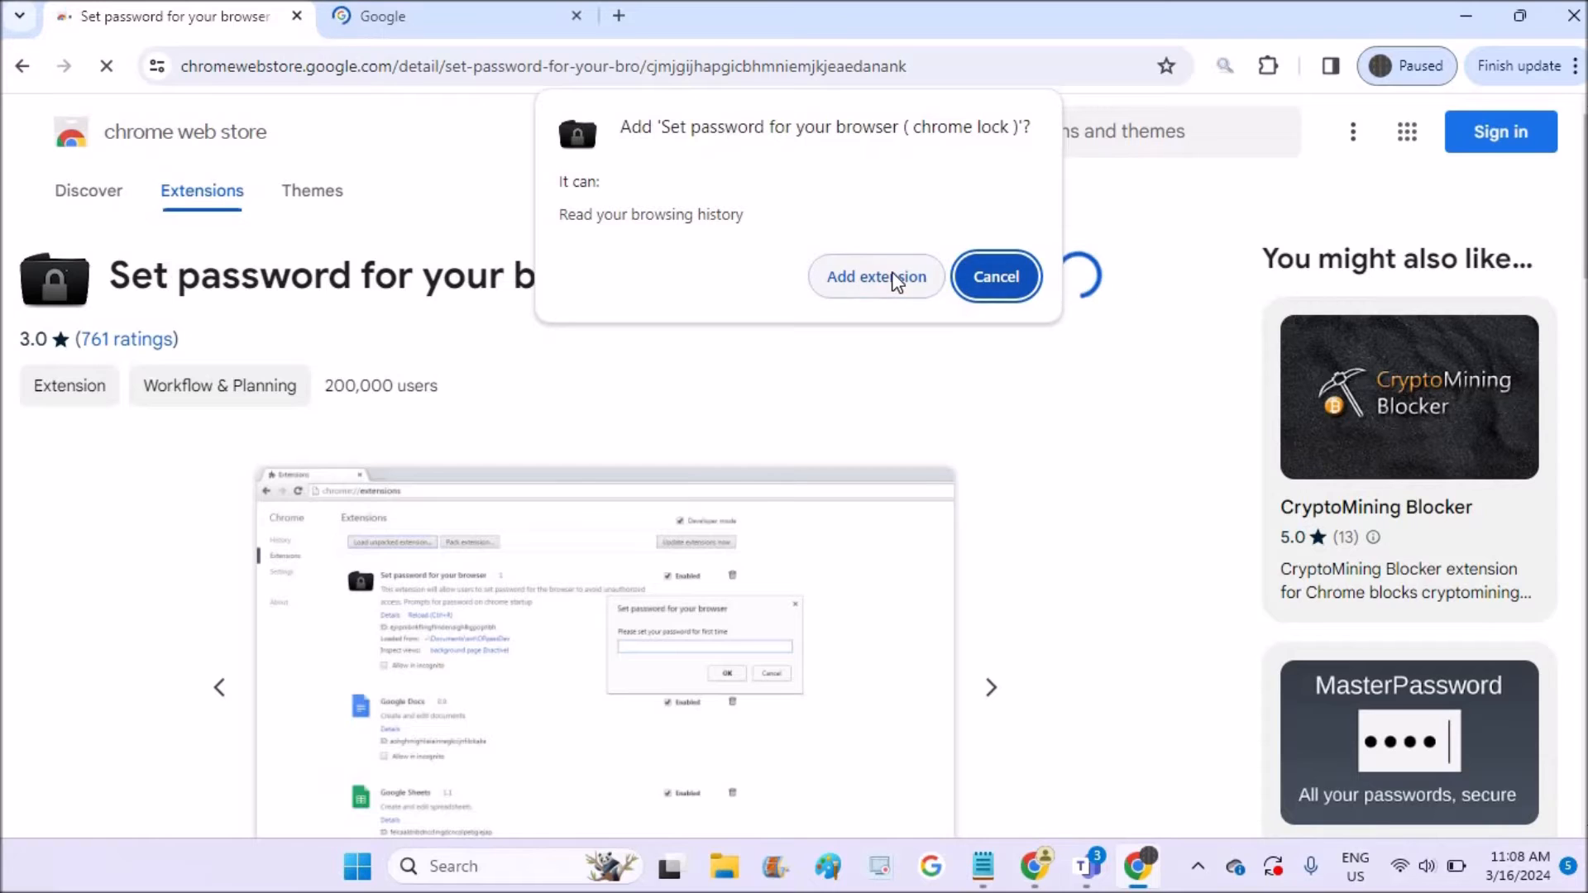
left_click(875, 277)
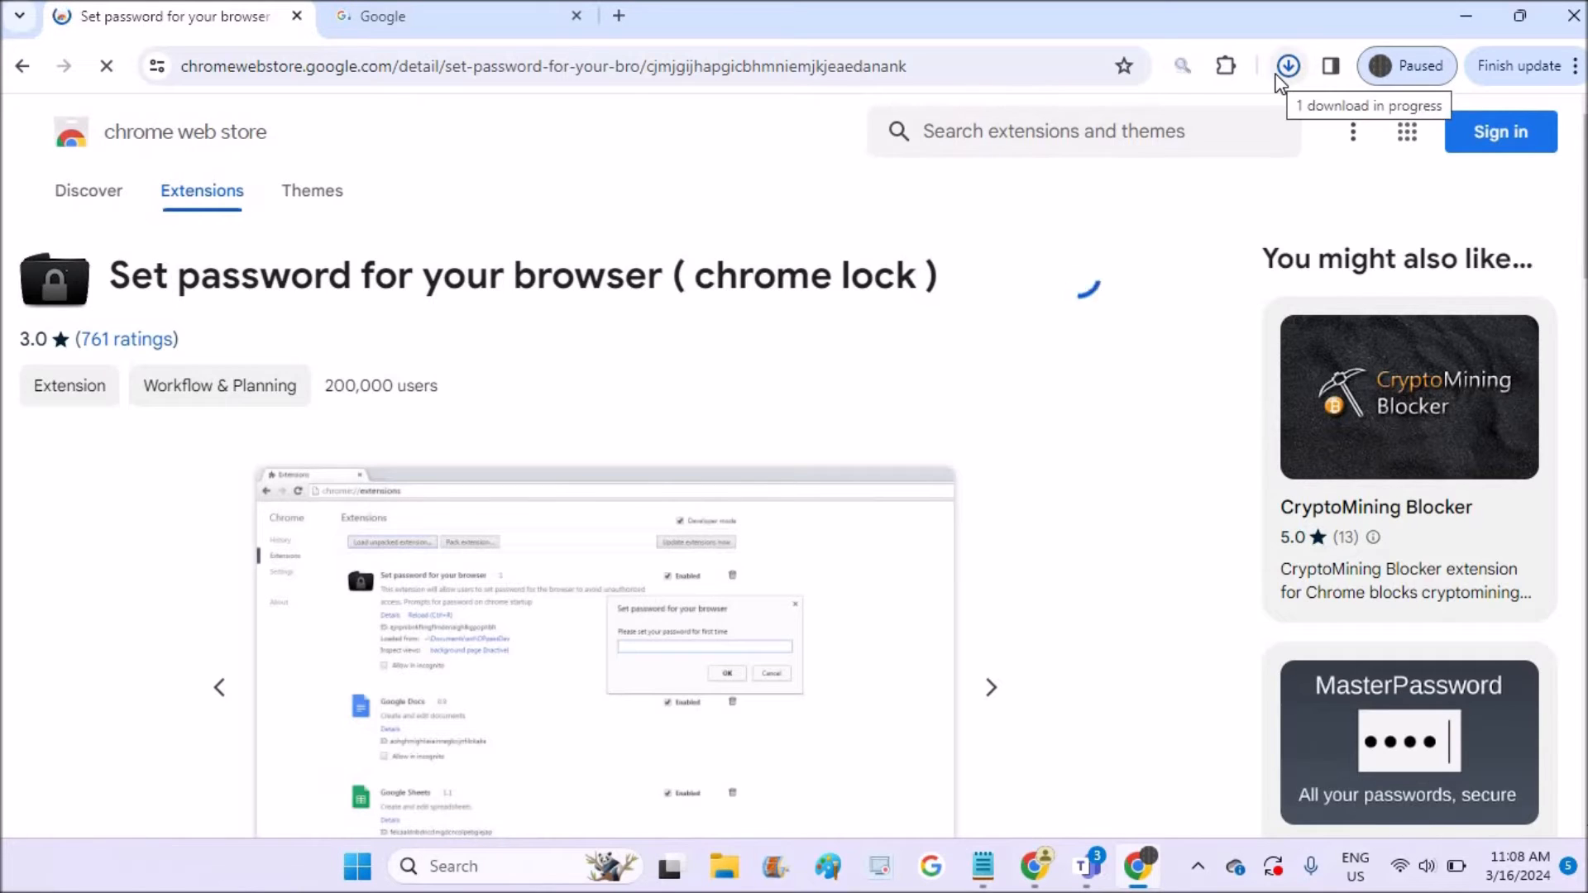
left_click(1226, 66)
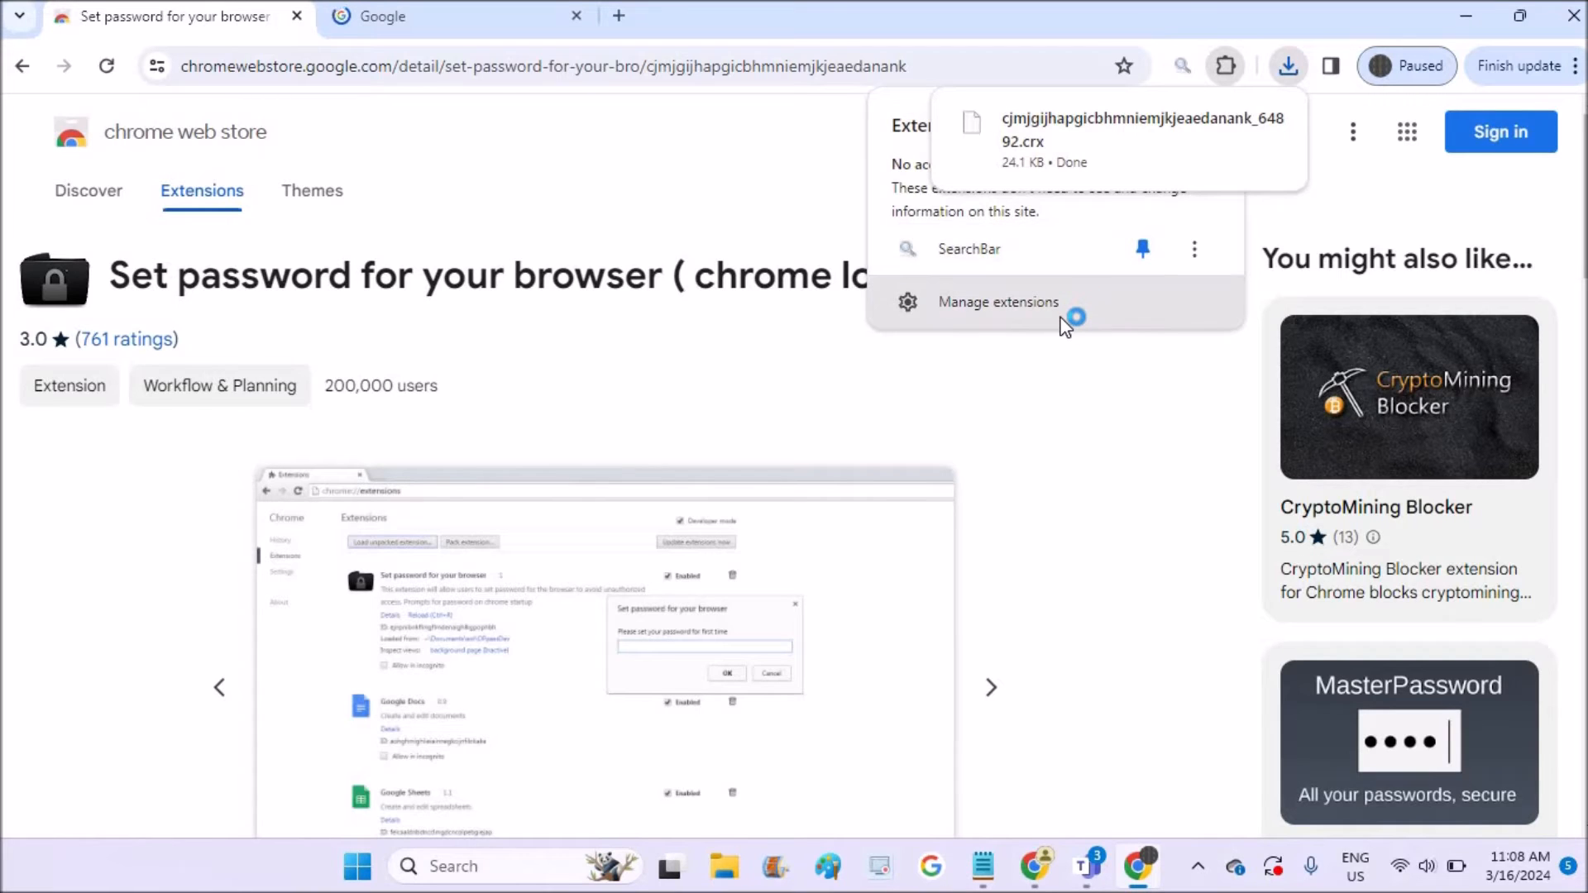
left_click(996, 301)
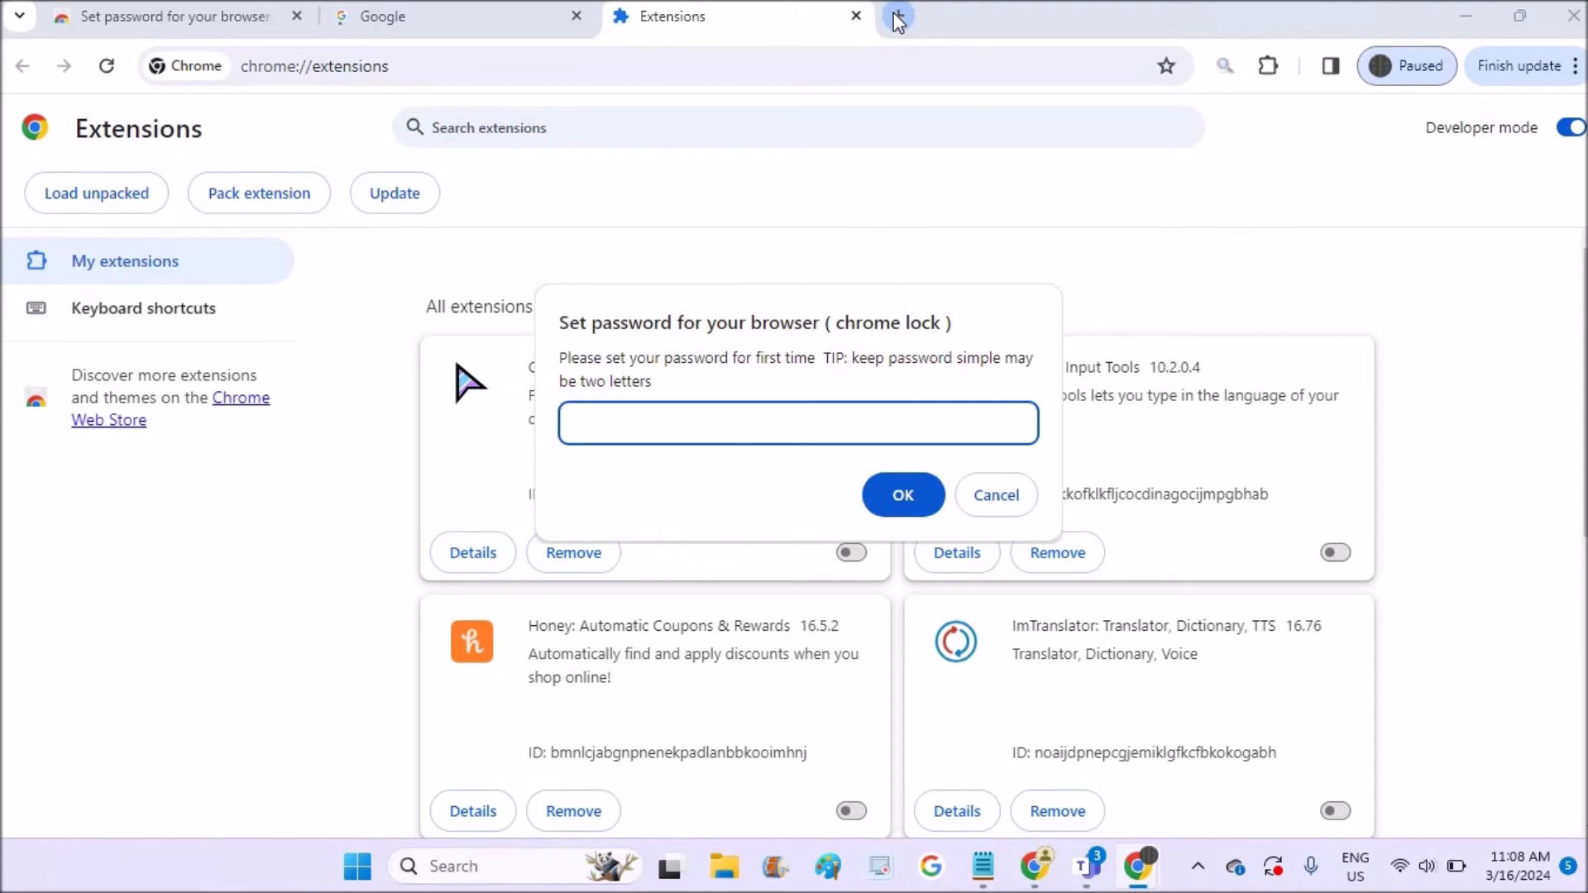
mouse_move(897, 29)
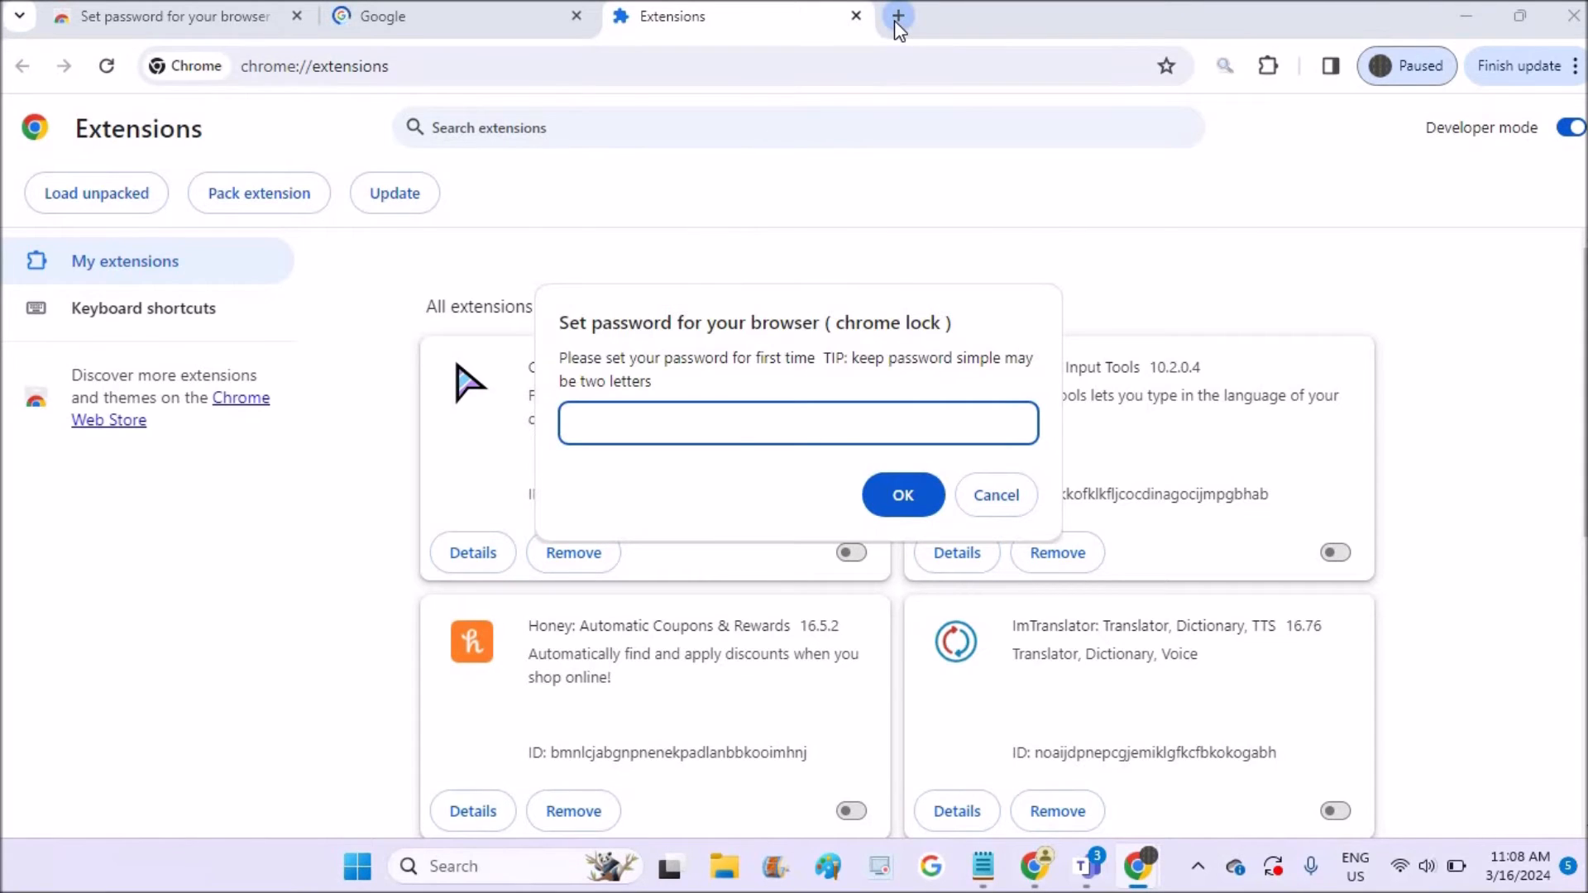
mouse_move(198, 487)
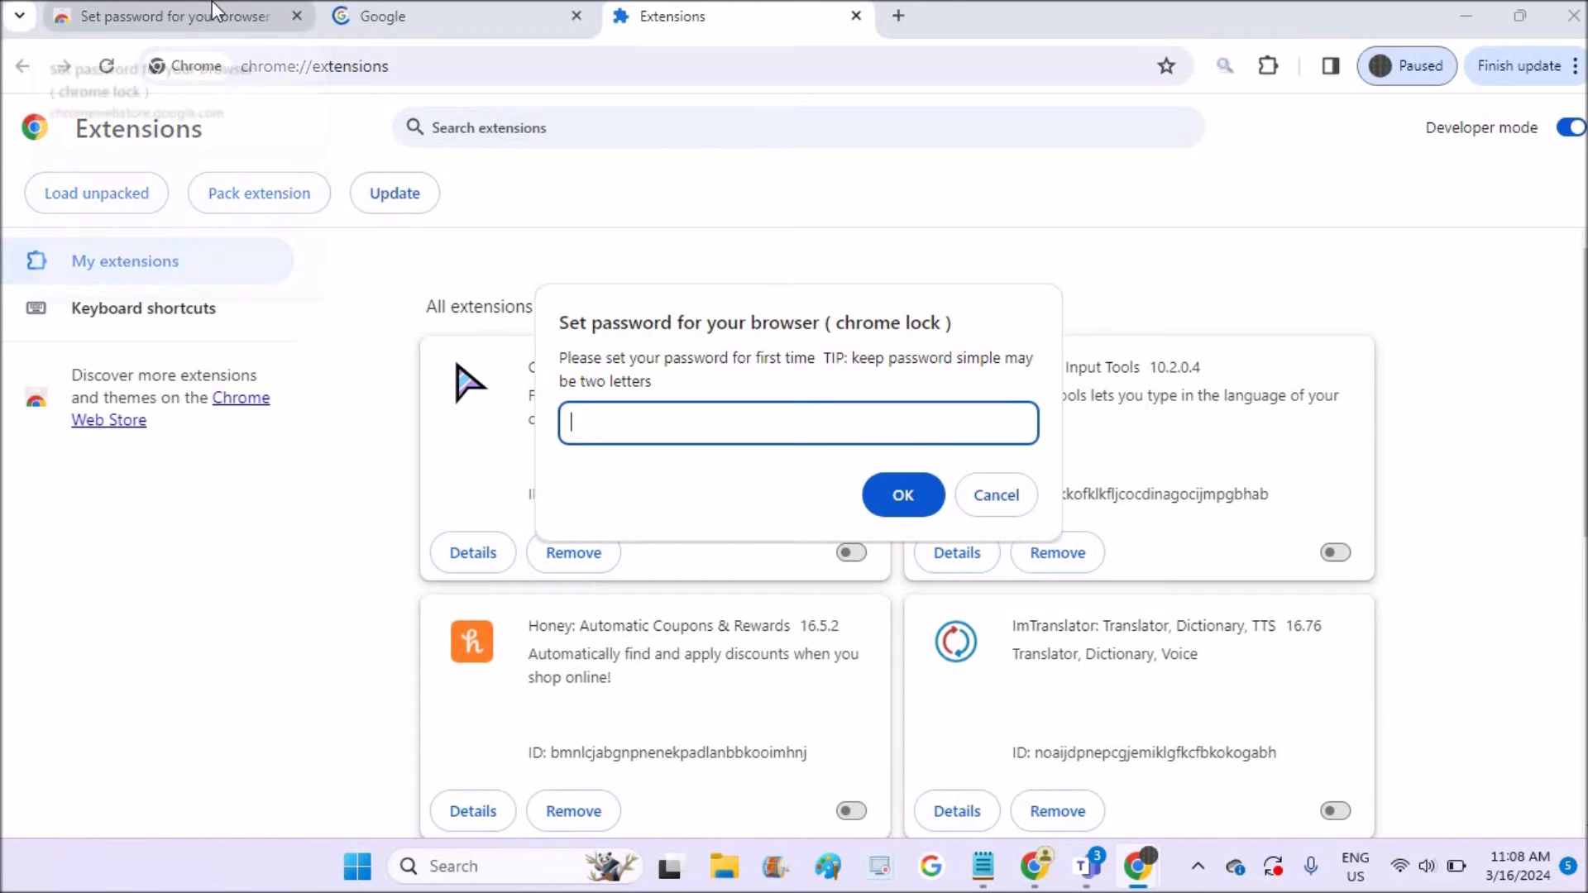
mouse_move(610, 426)
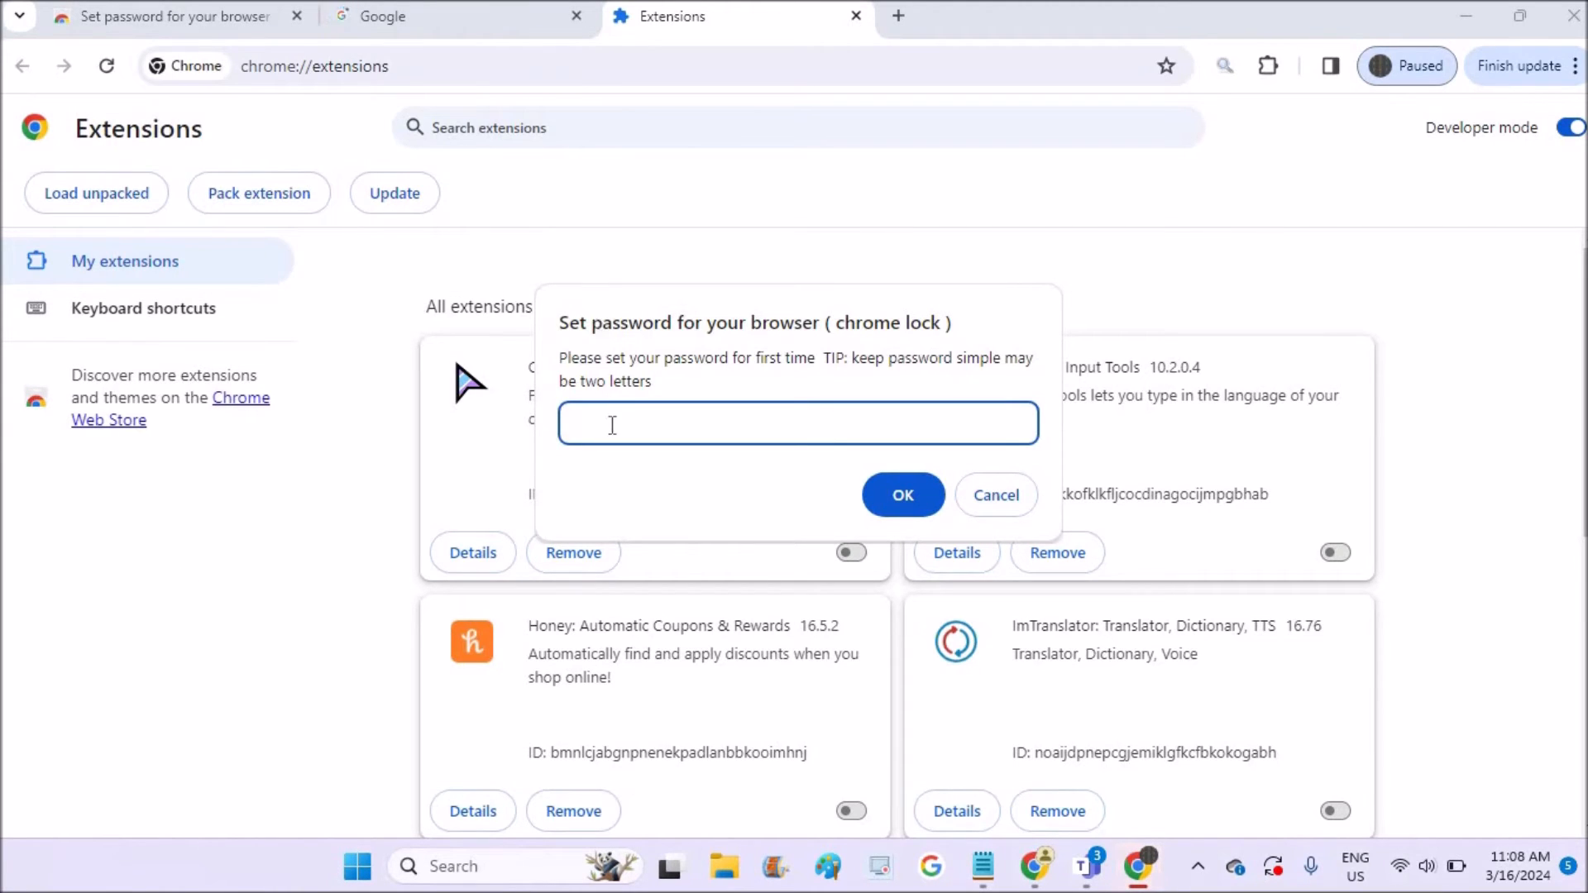
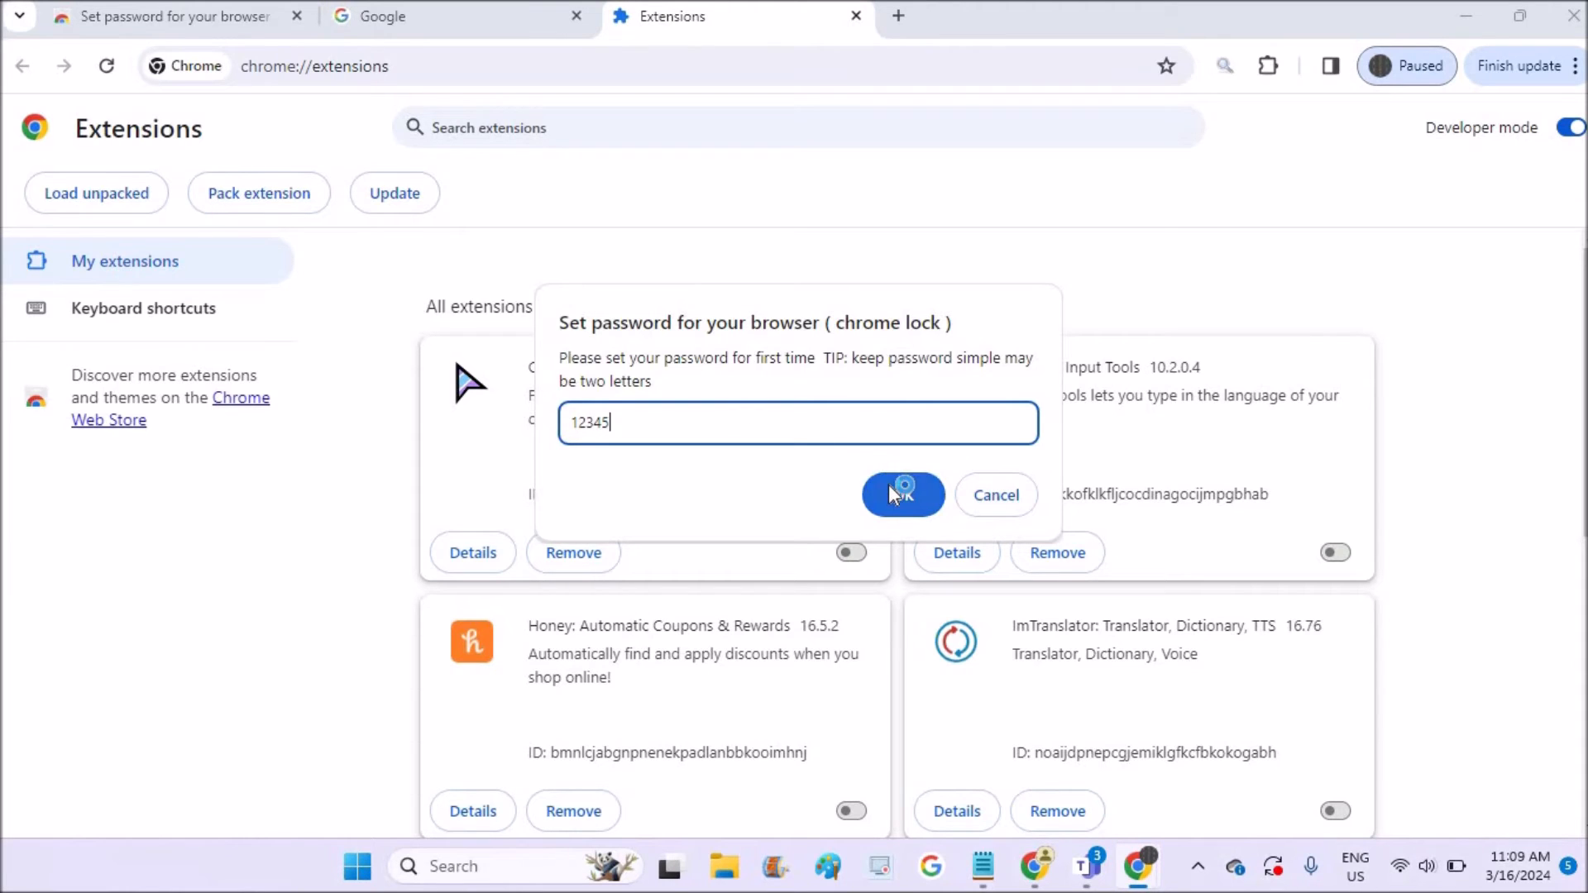
left_click(902, 495)
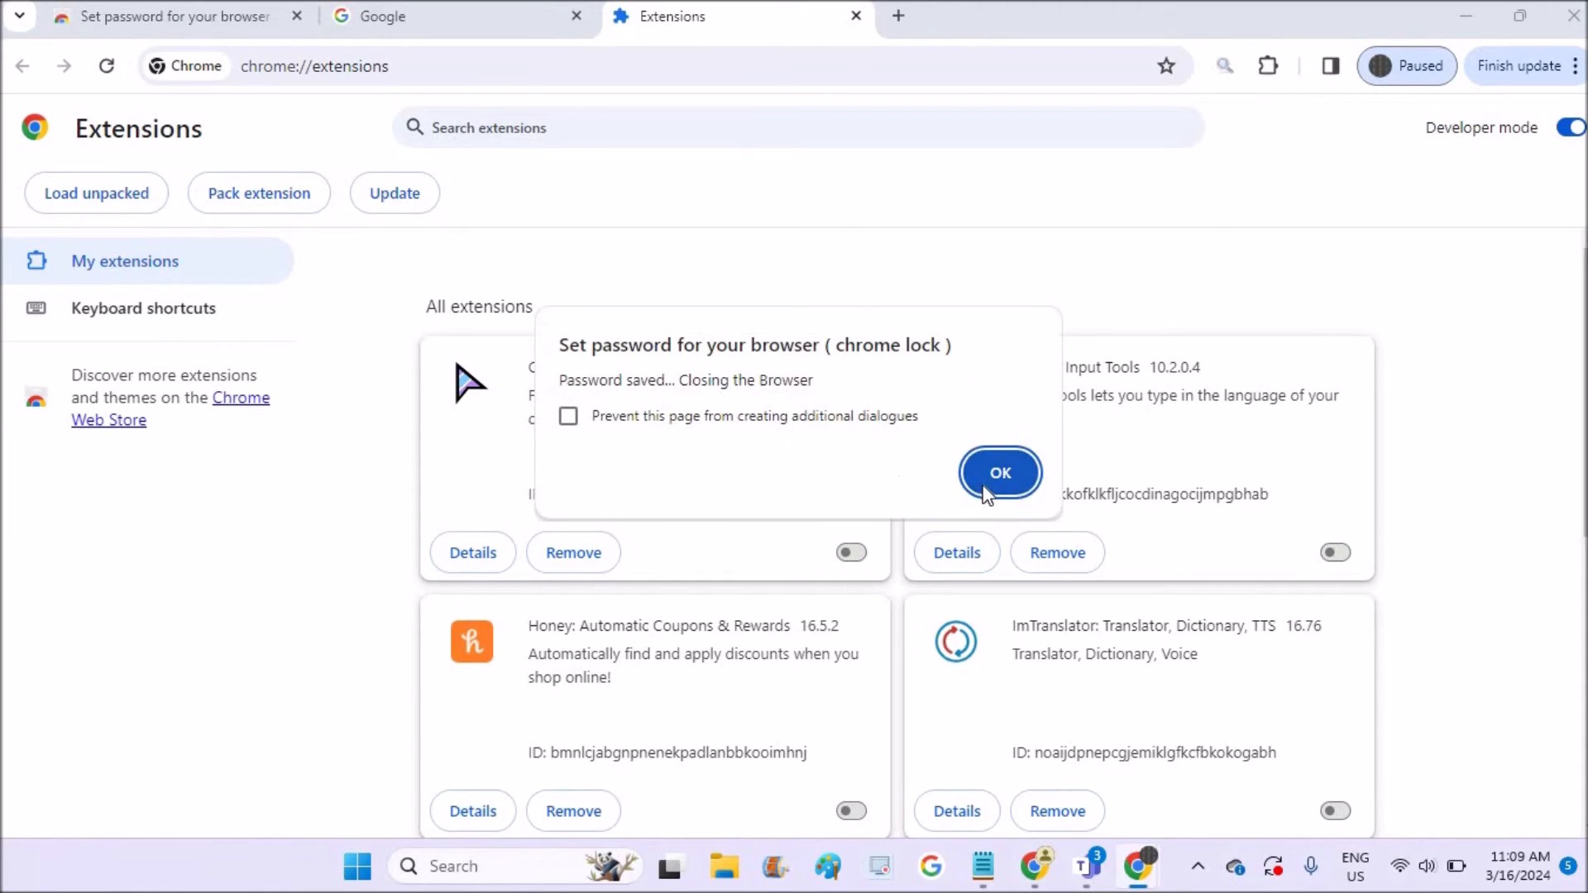
left_click(999, 473)
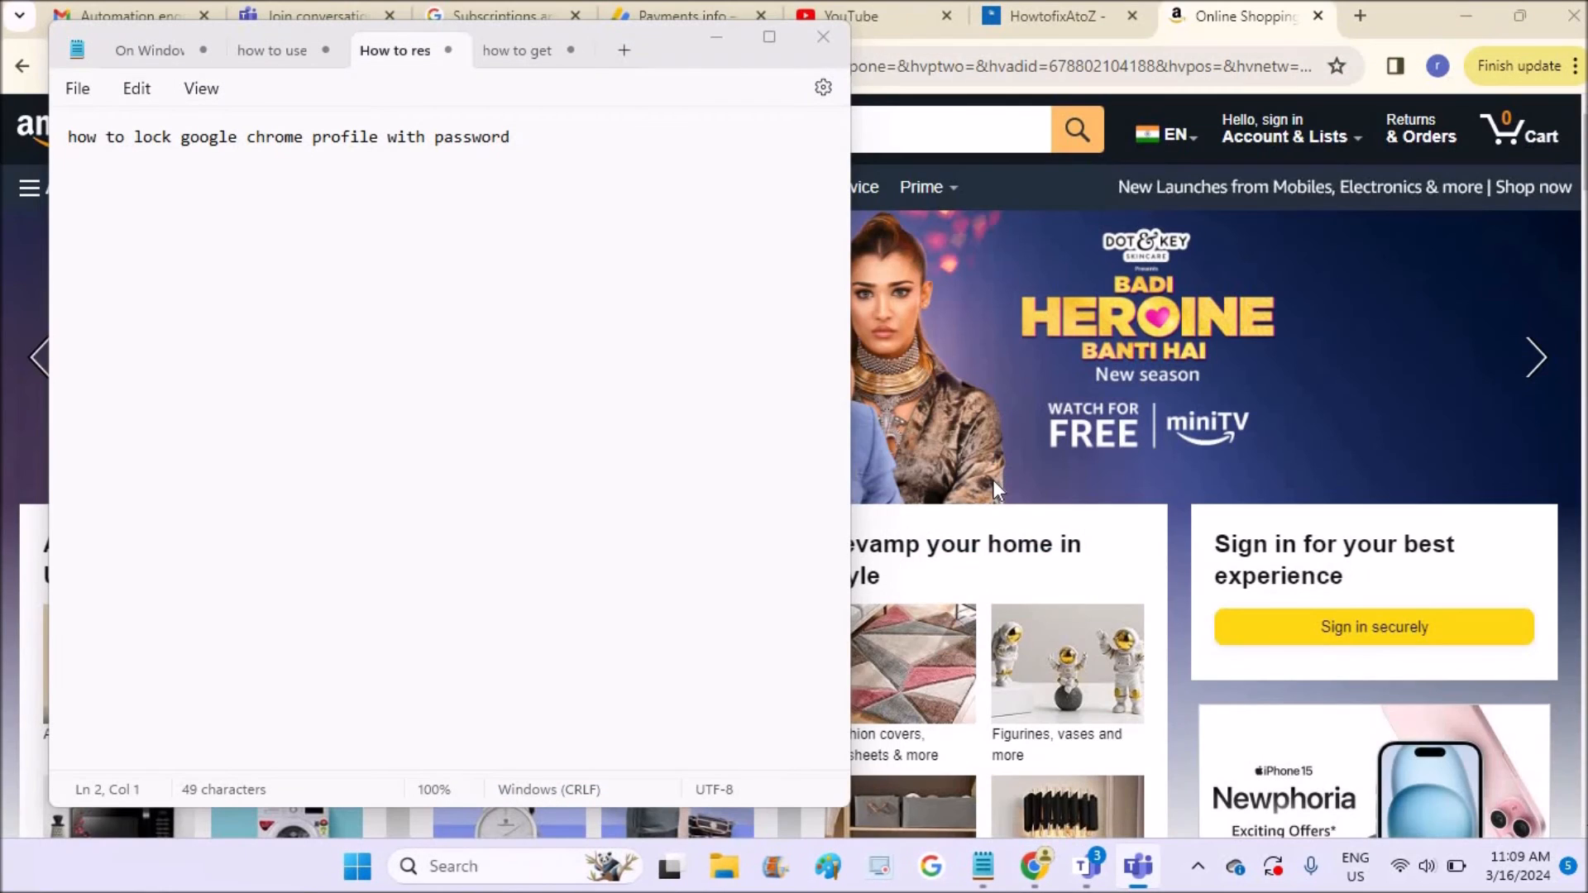
mouse_move(1032, 865)
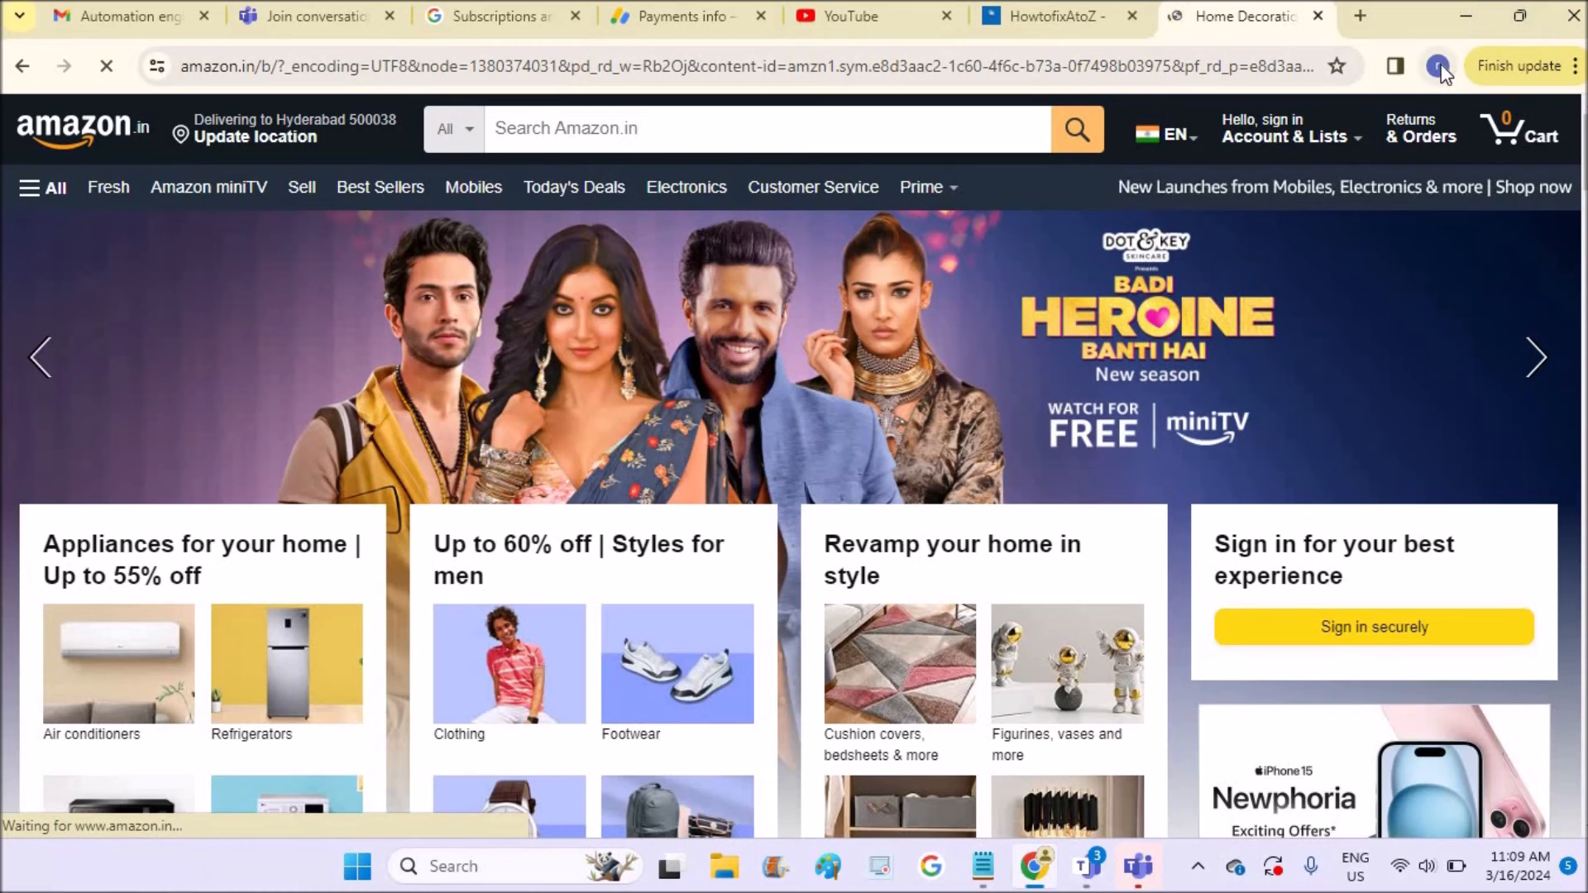
- Reopen the locked Chrome profile via its avatar so the pass code prompt appears
left_click(1438, 66)
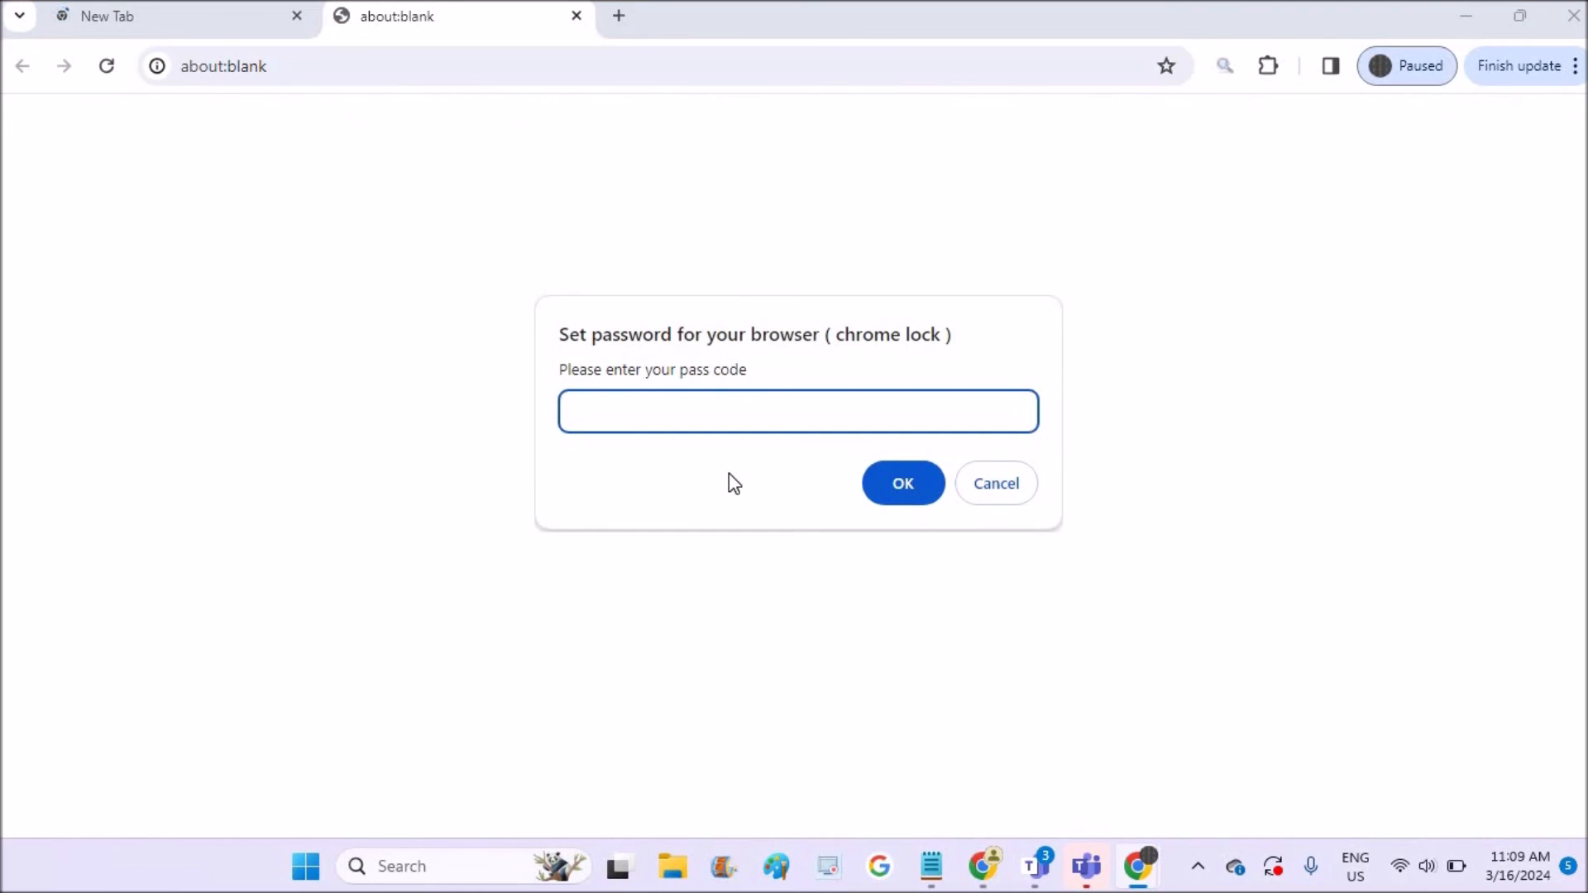
mouse_move(674, 398)
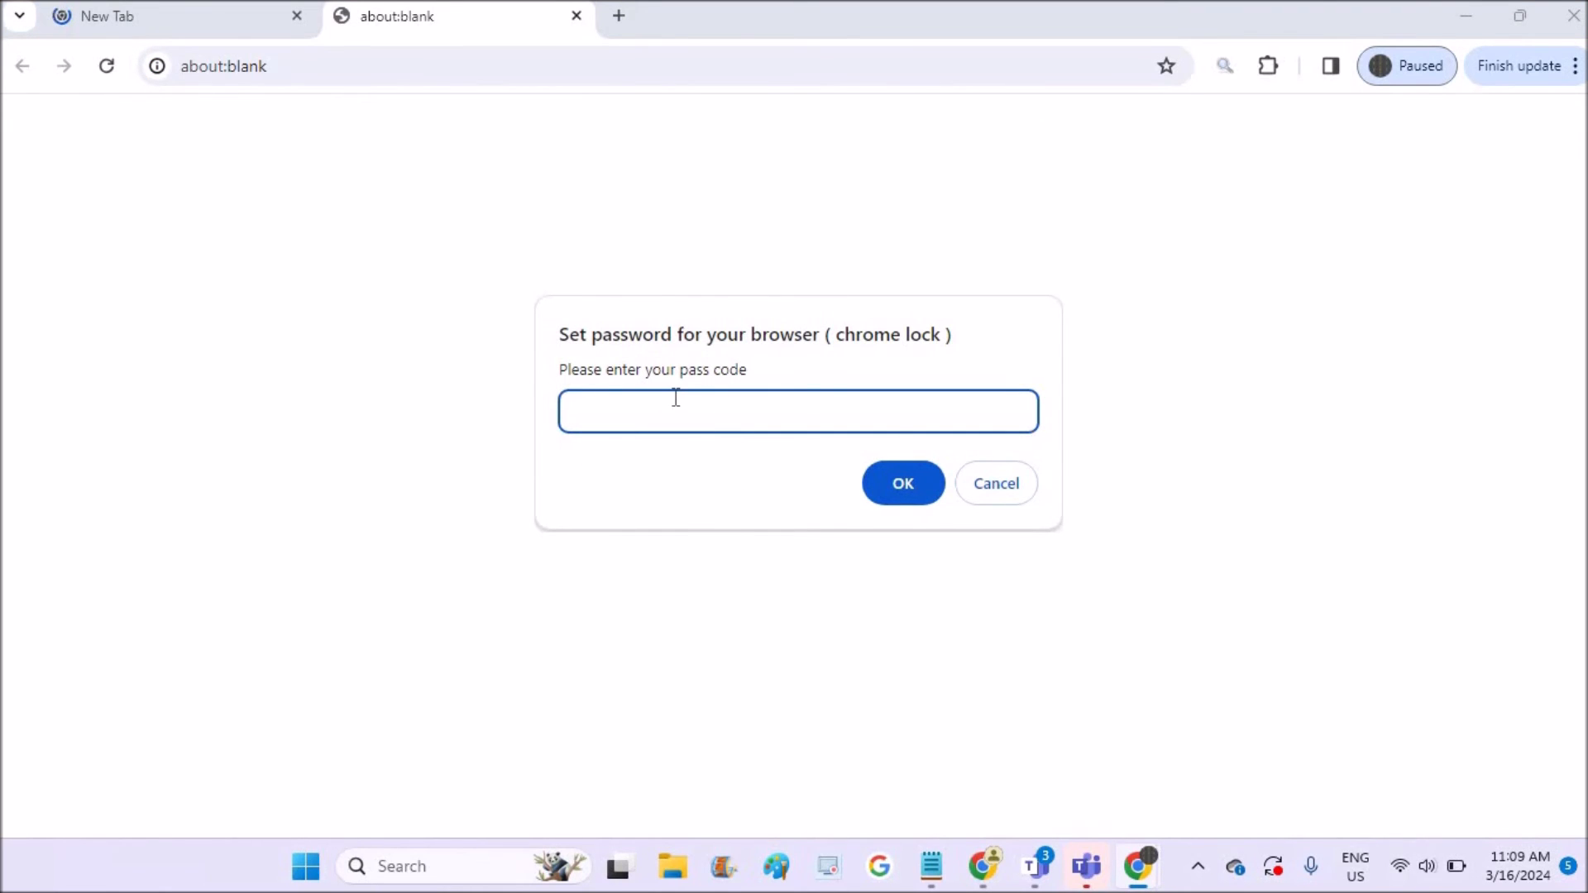
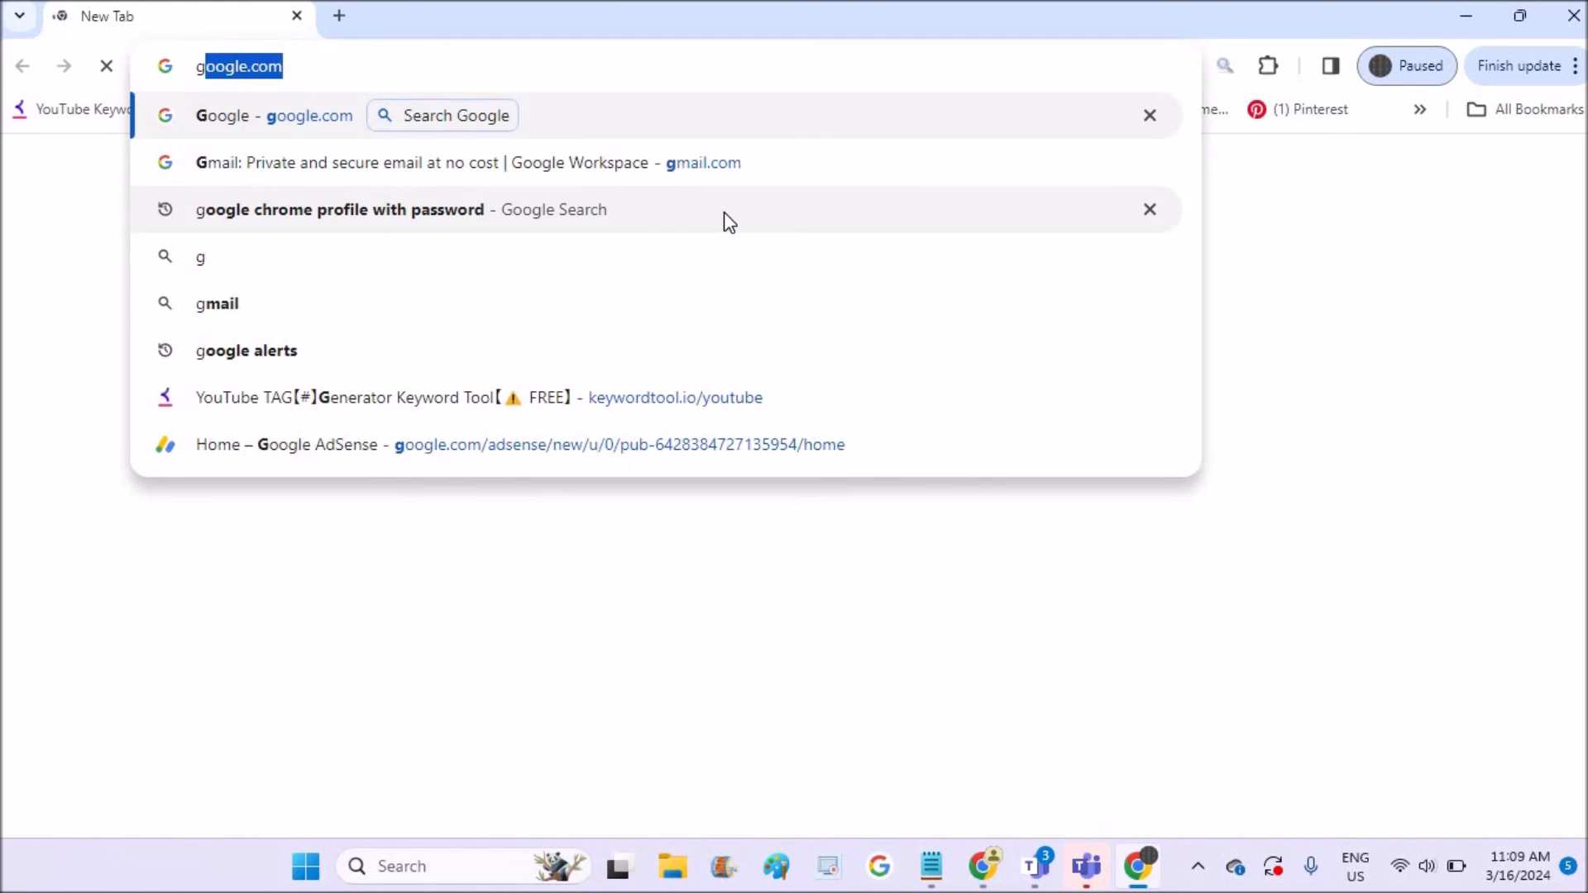
key("Return")
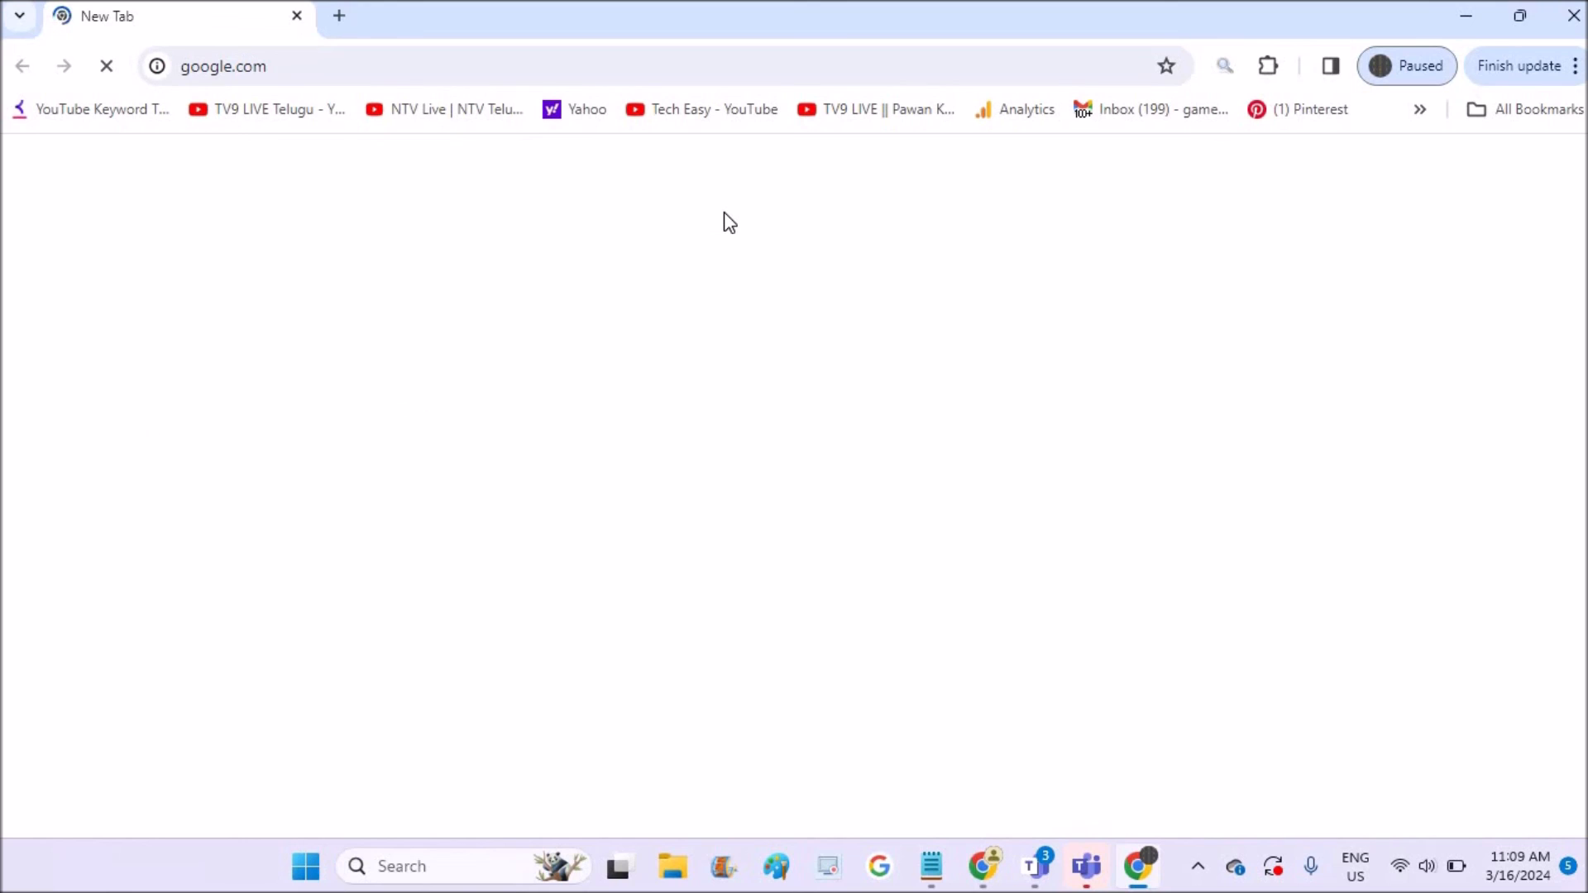